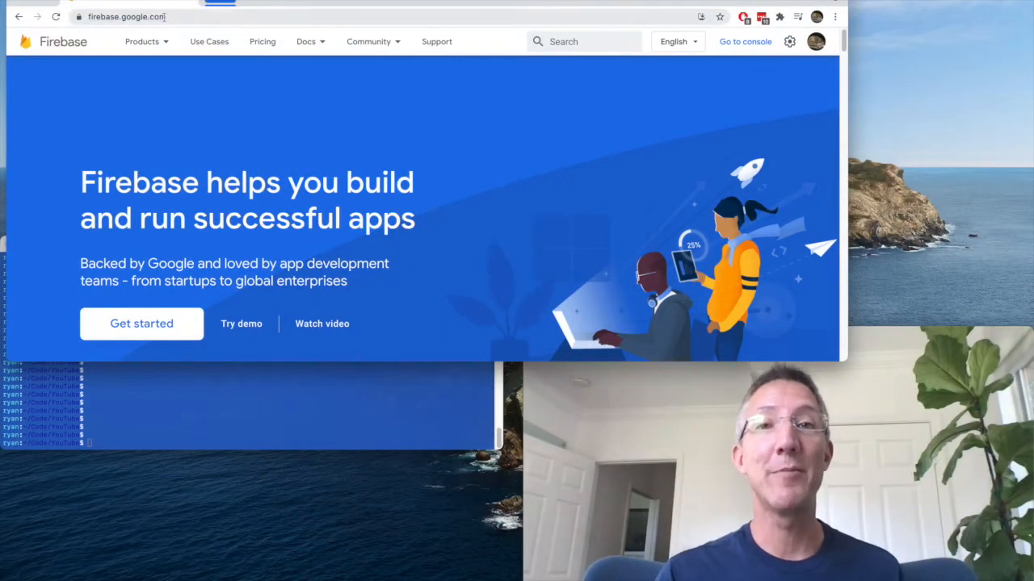
# Step: From the Firebase console, add project 'deepquery' with Google Analytics disabled and create it
pyautogui.click(745, 41)
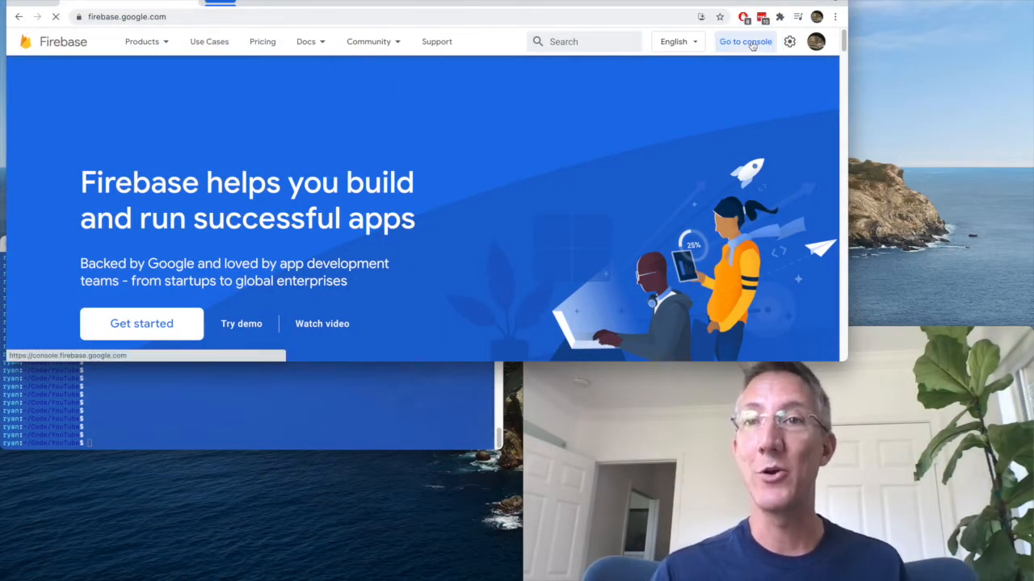
pyautogui.click(745, 41)
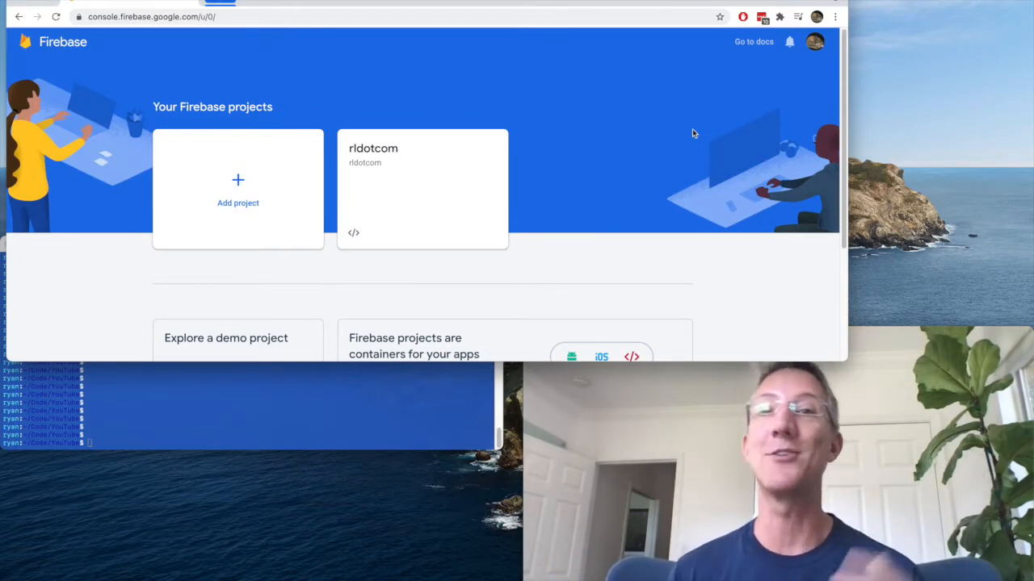
pyautogui.click(237, 190)
pyautogui.write('deepquery')
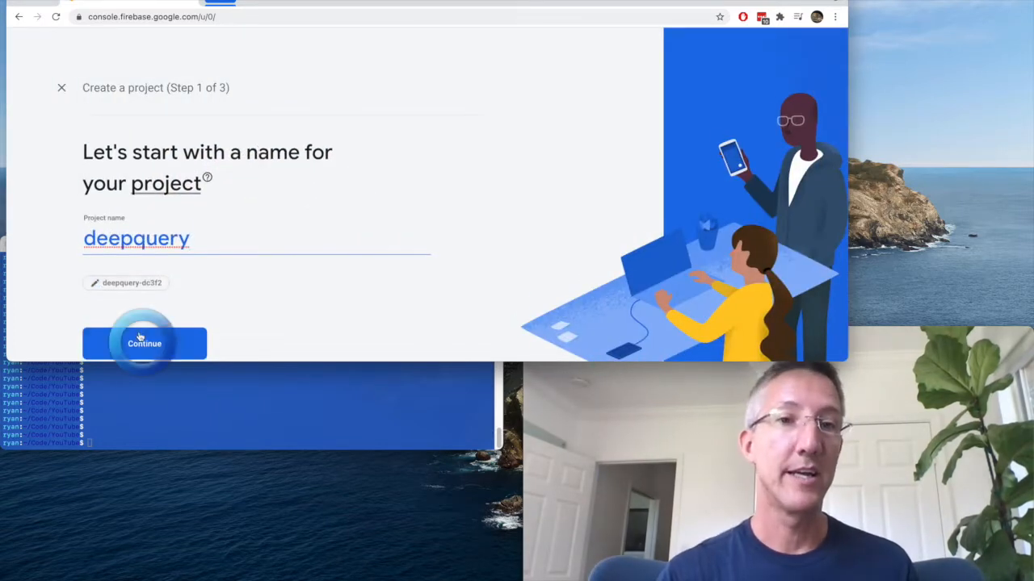
pyautogui.click(144, 344)
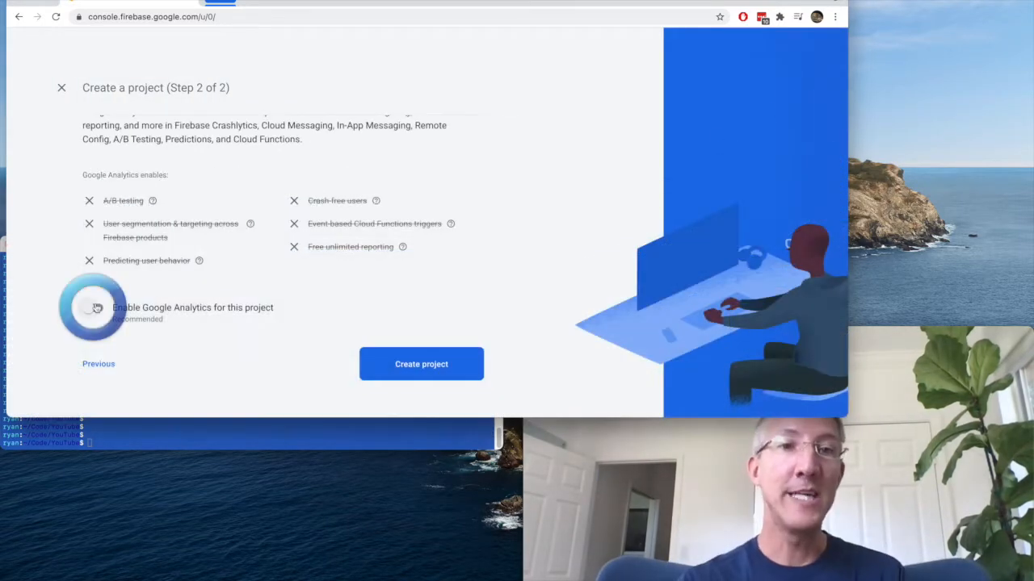
pyautogui.click(421, 365)
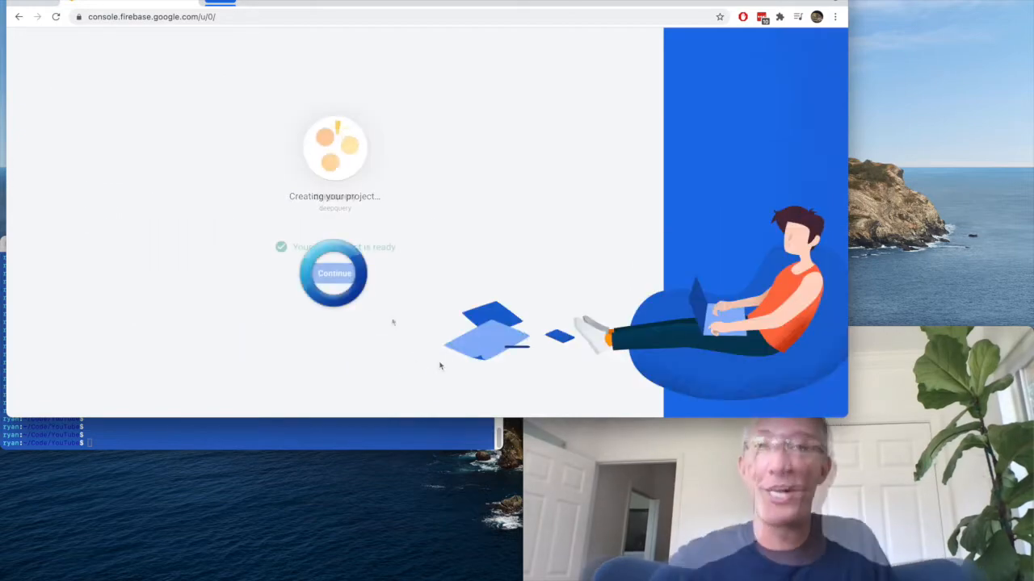
pyautogui.click(333, 273)
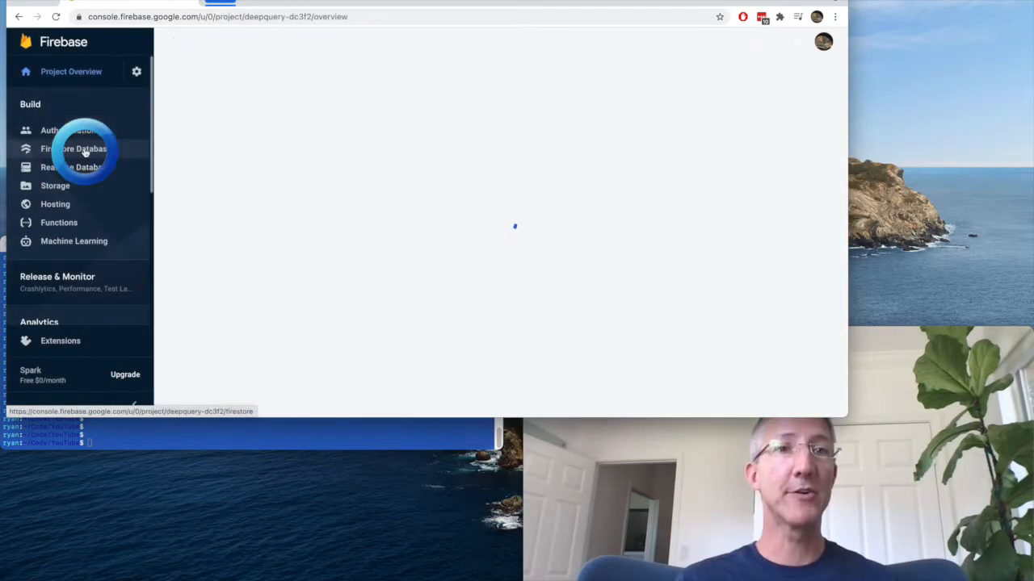
# Step: Create a Cloud Firestore database in test mode with location us-west2
pyautogui.click(73, 149)
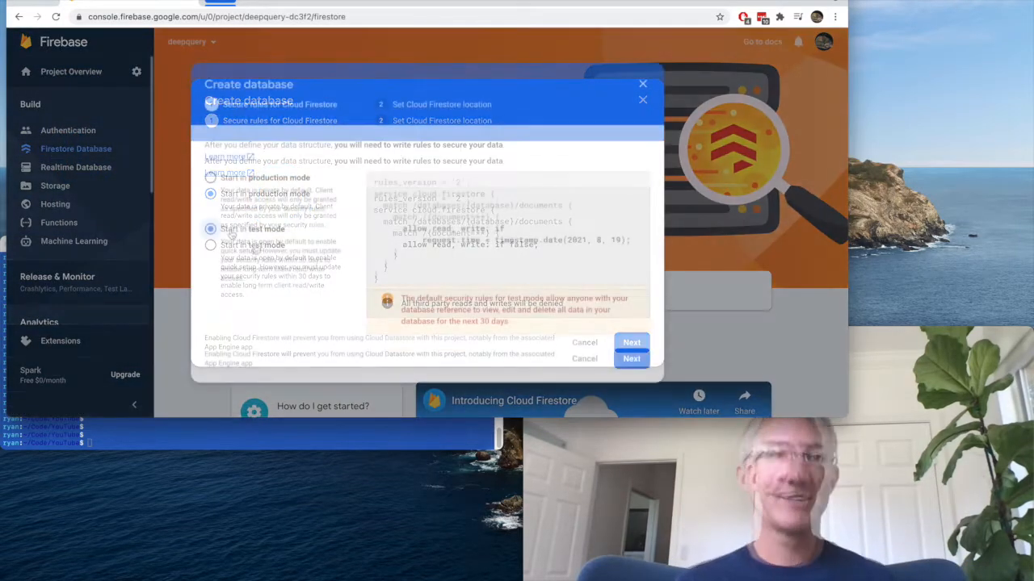
pyautogui.click(631, 359)
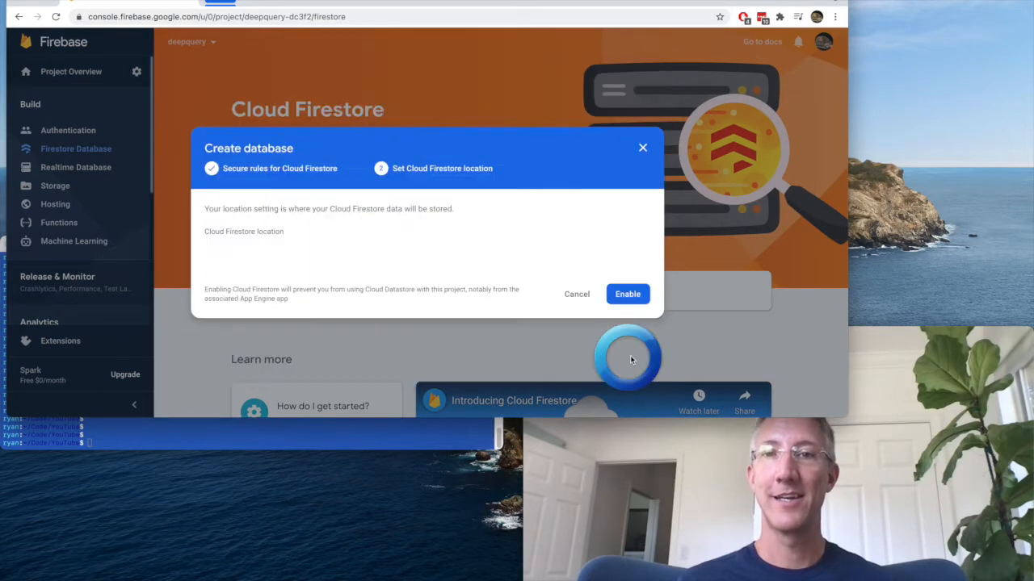
pyautogui.click(243, 232)
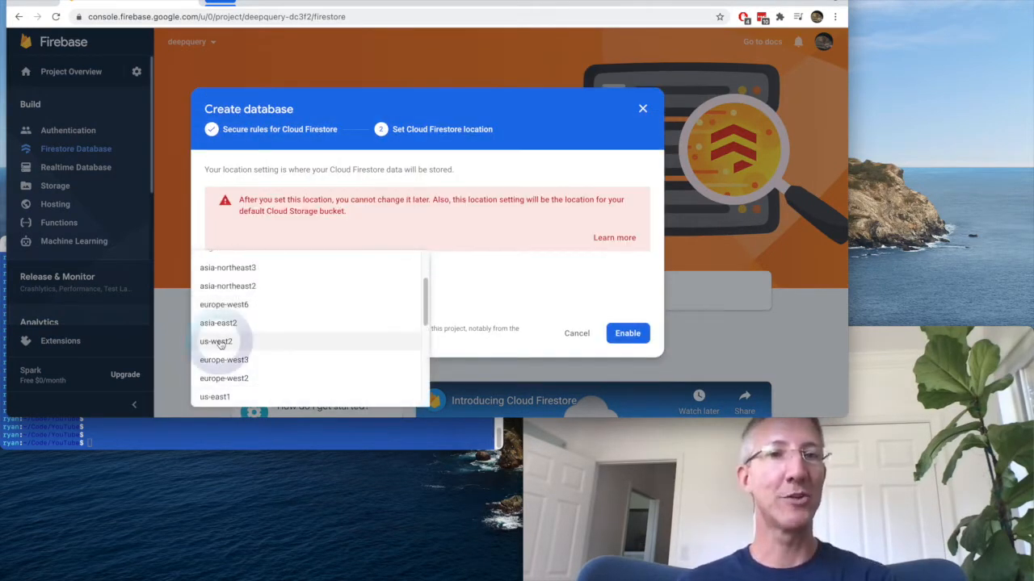
pyautogui.click(628, 333)
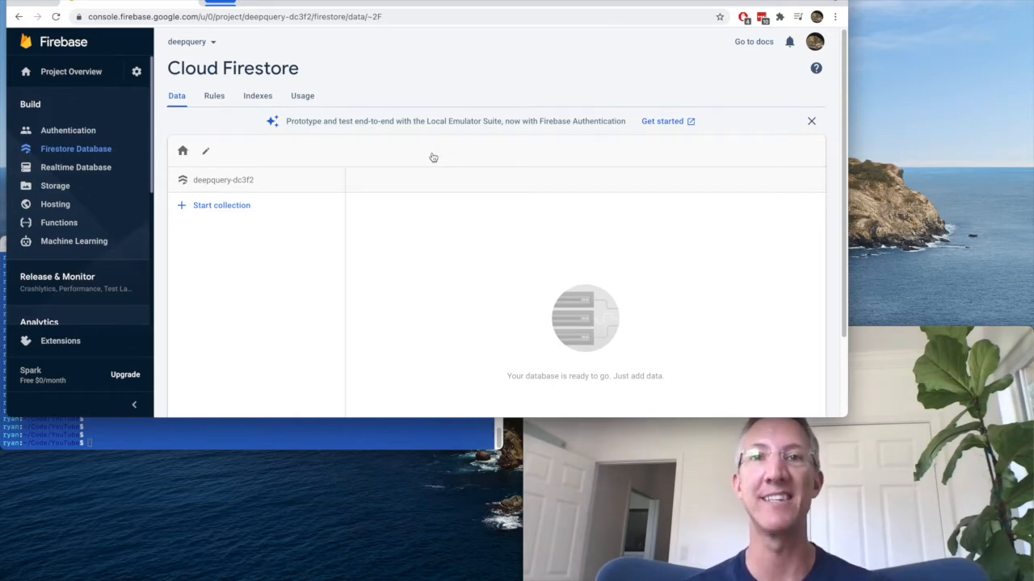
# Step: Start the 'users' collection with a document holding a 'name' map of first and last
pyautogui.click(221, 205)
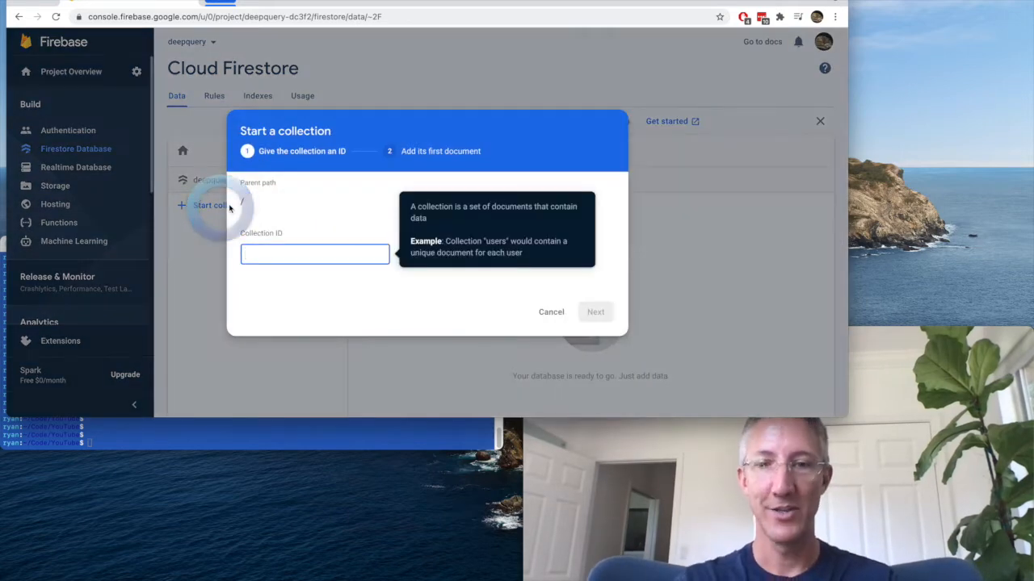
pyautogui.write('users')
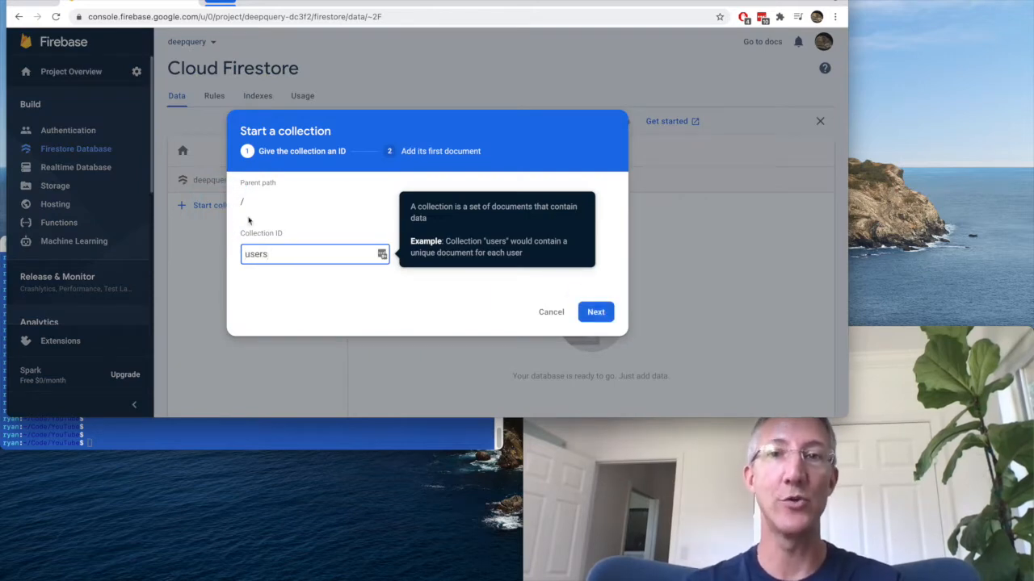
pyautogui.click(595, 312)
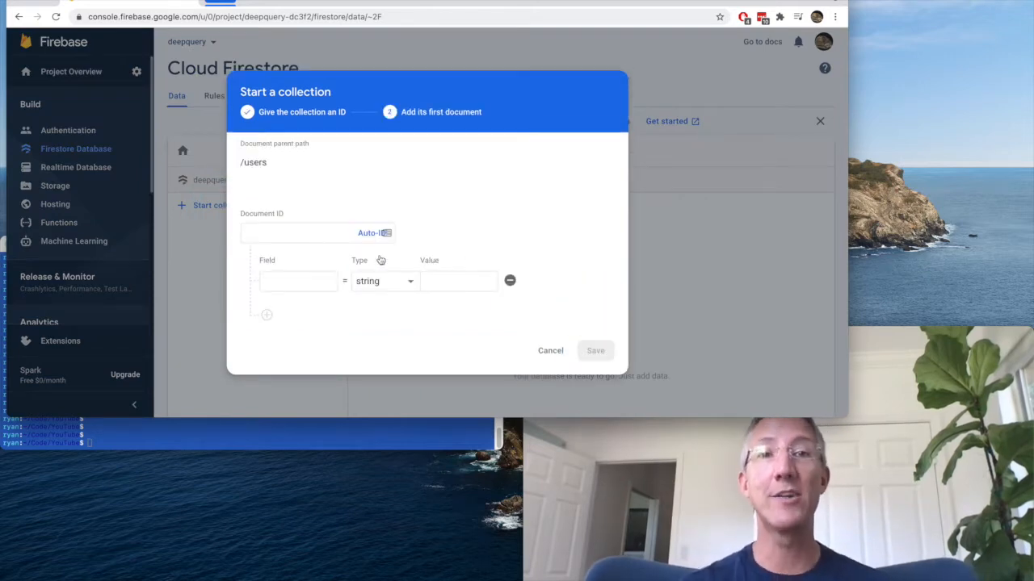
pyautogui.write('name')
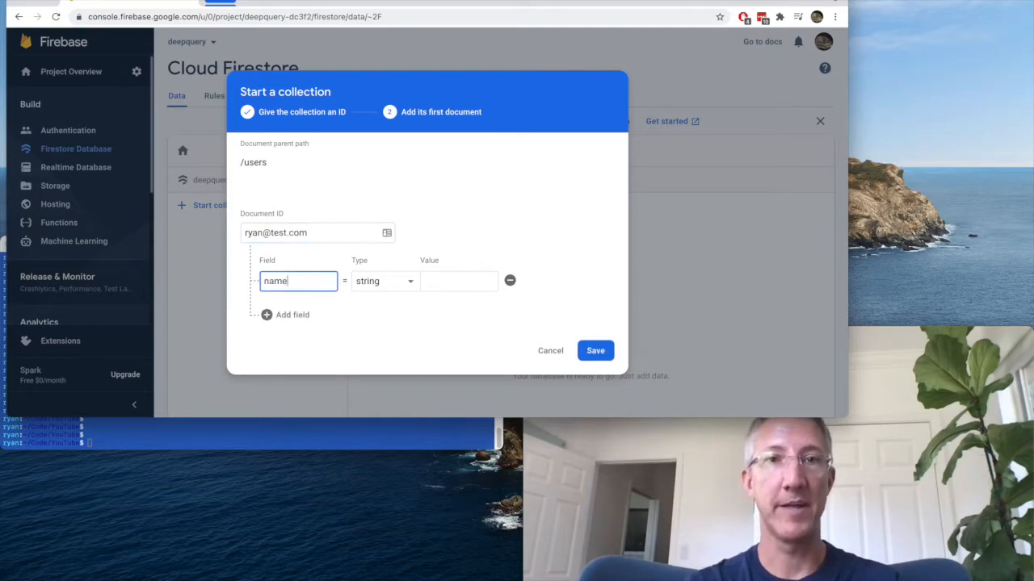
pyautogui.click(384, 281)
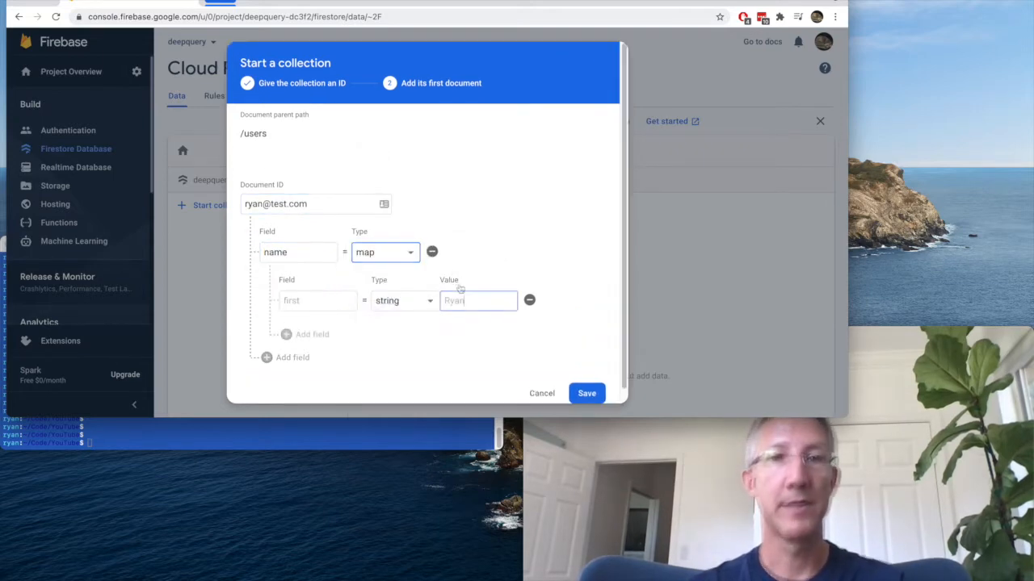
pyautogui.write('L')
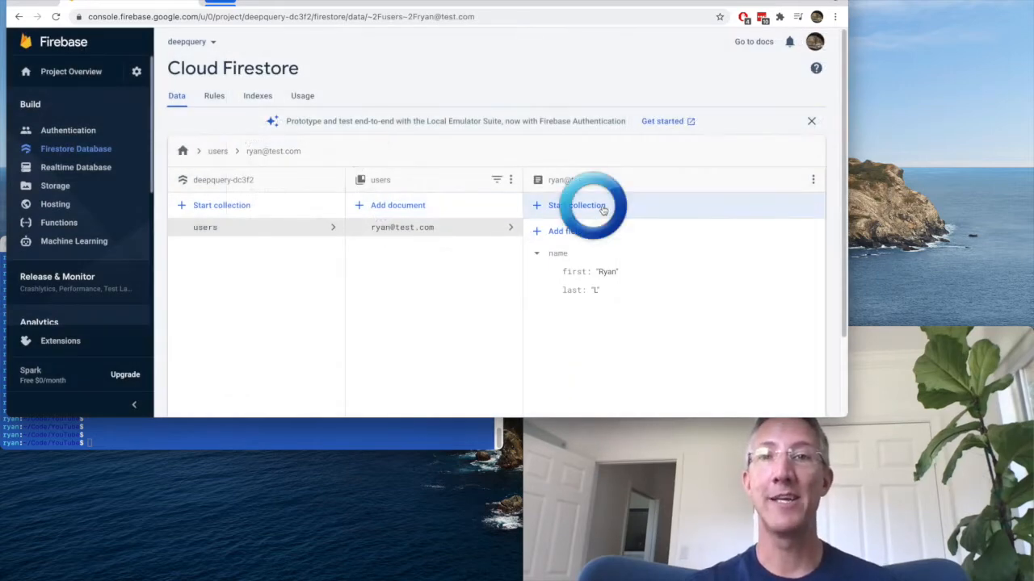
# Step: Add an addresses subcollection with primaryAddress '123 Primary St' and an otherAddresses array
pyautogui.click(577, 205)
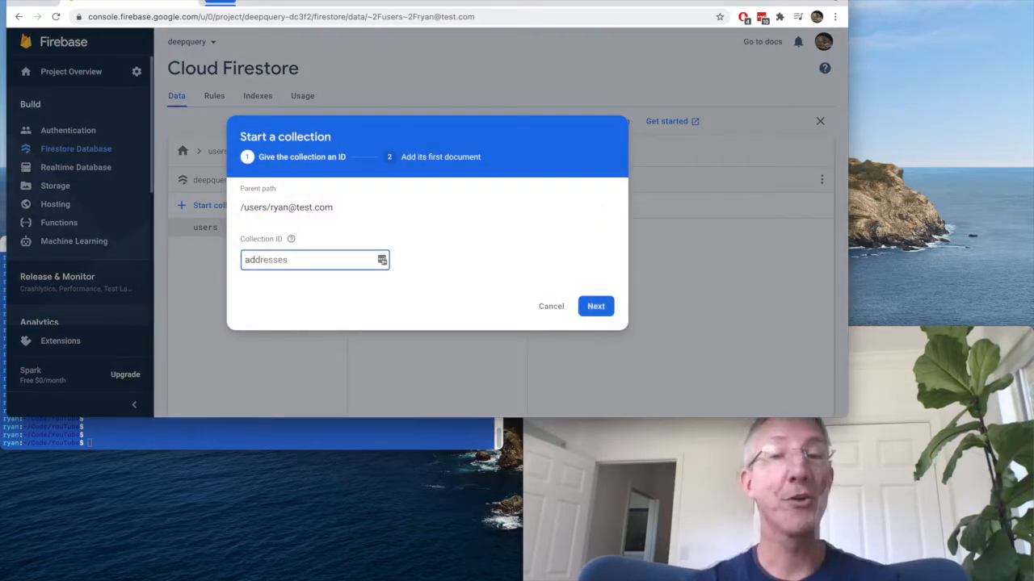
pyautogui.click(596, 306)
pyautogui.write('mailingAddresses')
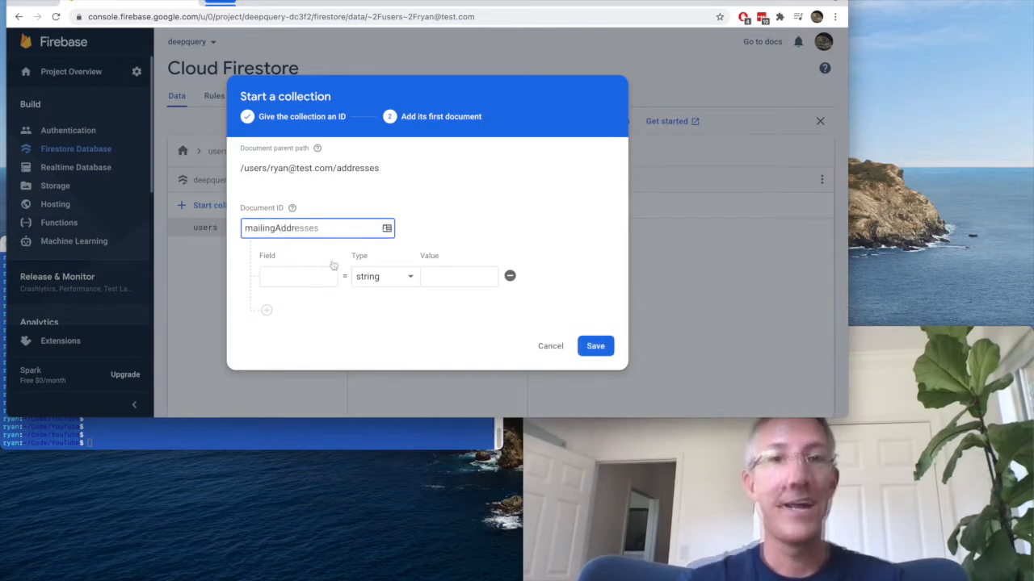
pyautogui.write('123 Primary St')
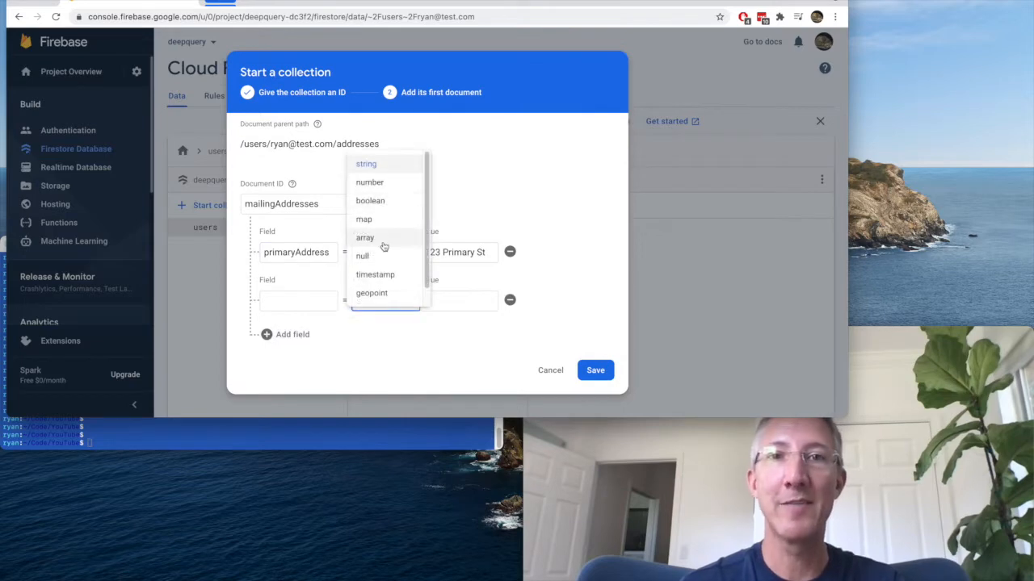
pyautogui.click(364, 237)
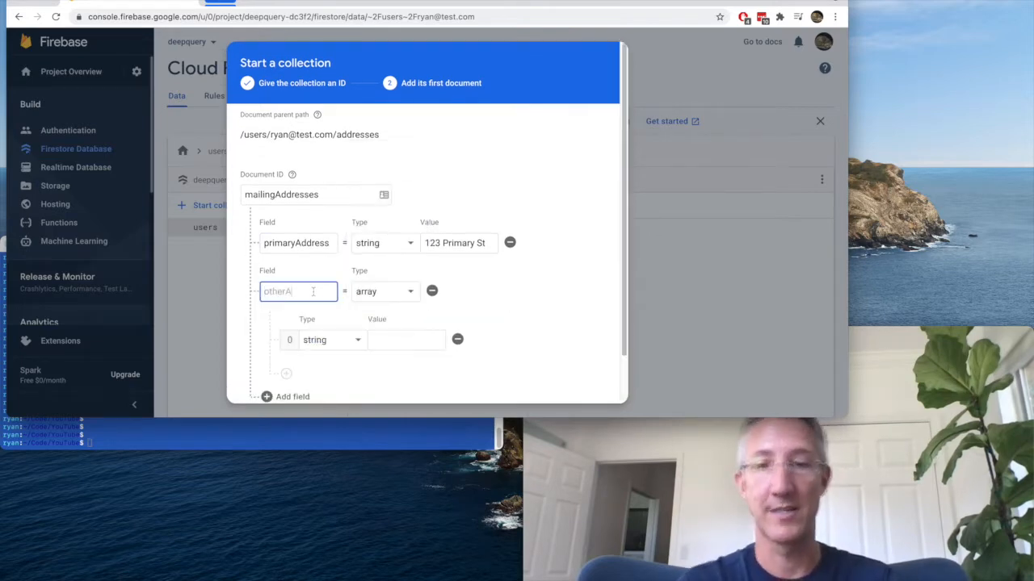
pyautogui.write('456 O')
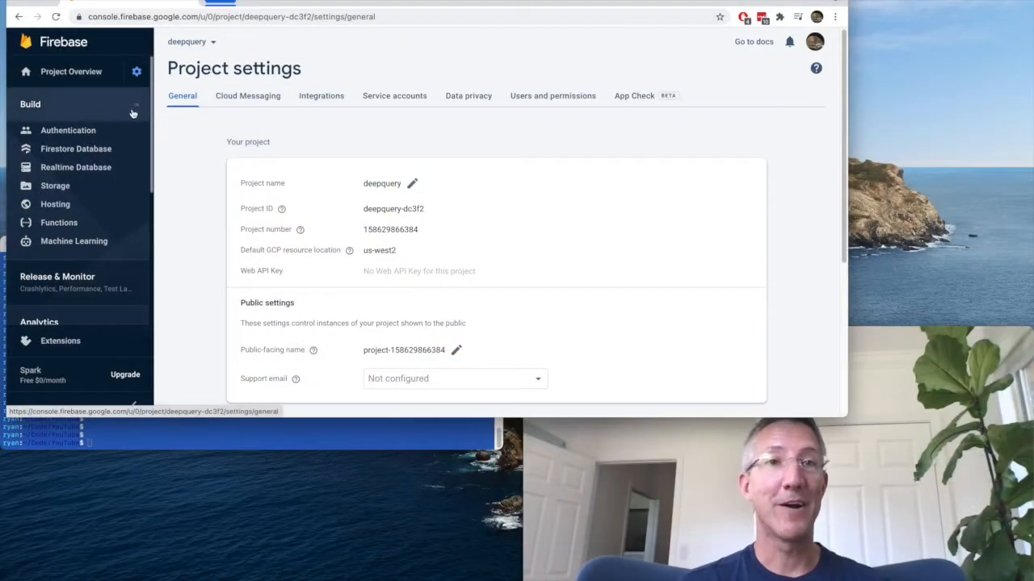
# Step: Register the web app nicknamed 'deepquery' to reach the Firebase SDK configuration
pyautogui.click(247, 96)
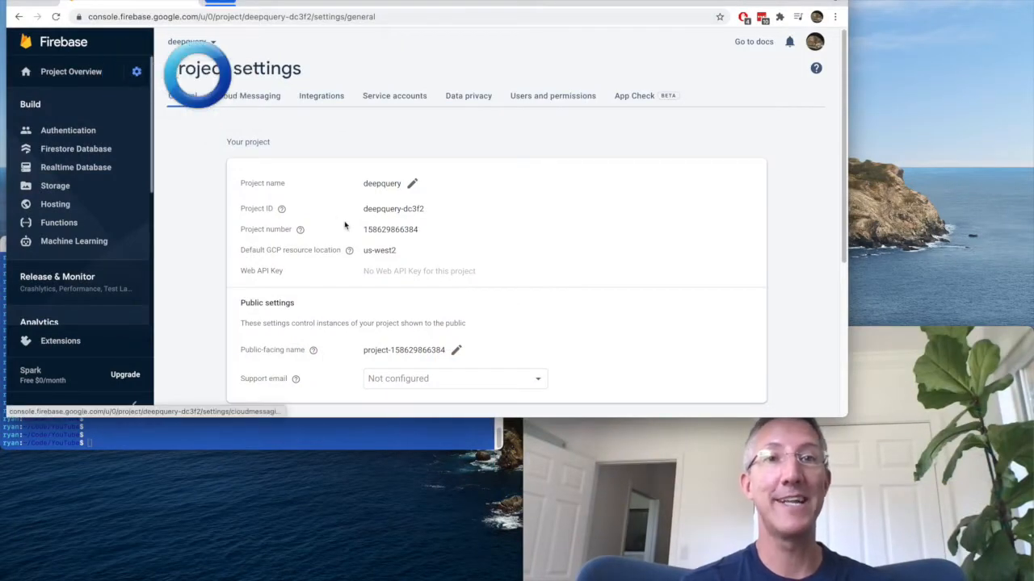
pyautogui.scroll(-3)
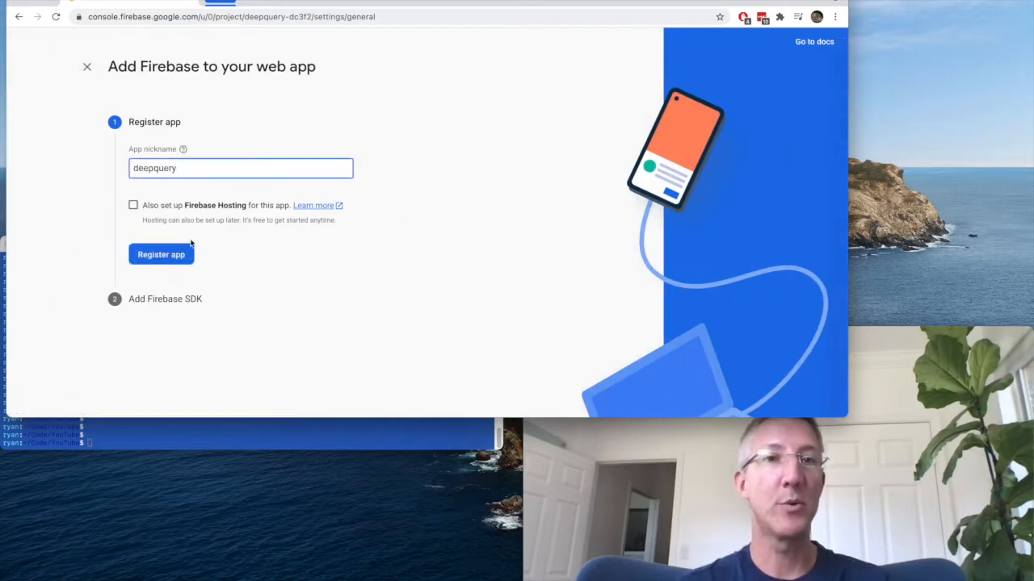
pyautogui.click(161, 254)
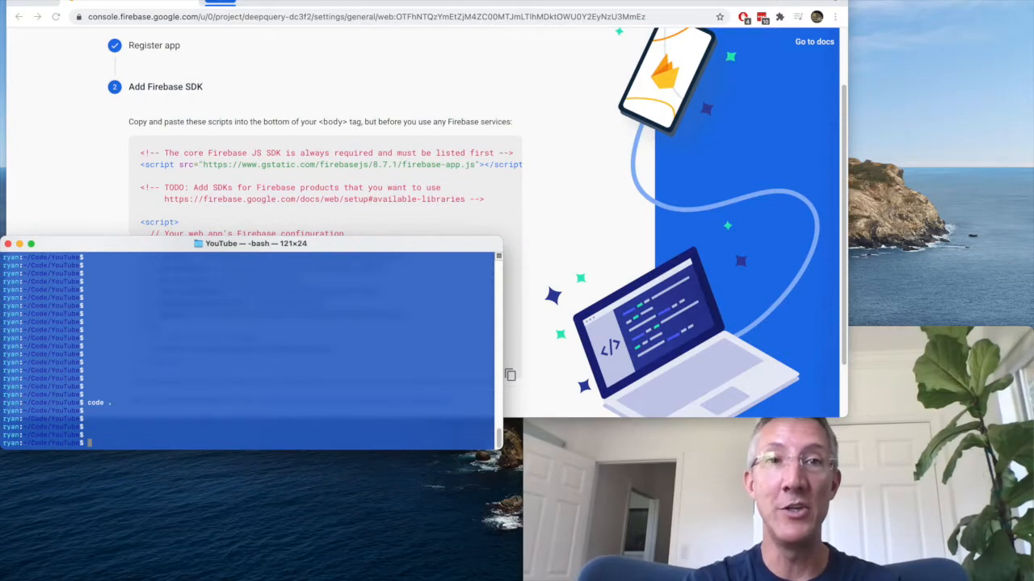
pyautogui.write('npm i -g @angular/cli')
pyautogui.write('ng new deep-query')
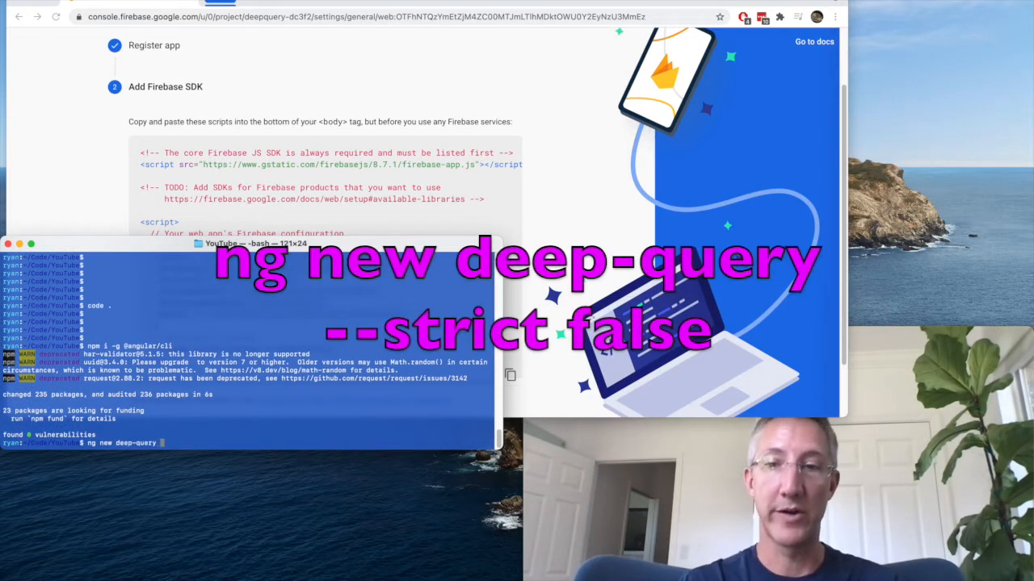
pyautogui.write('--stri')
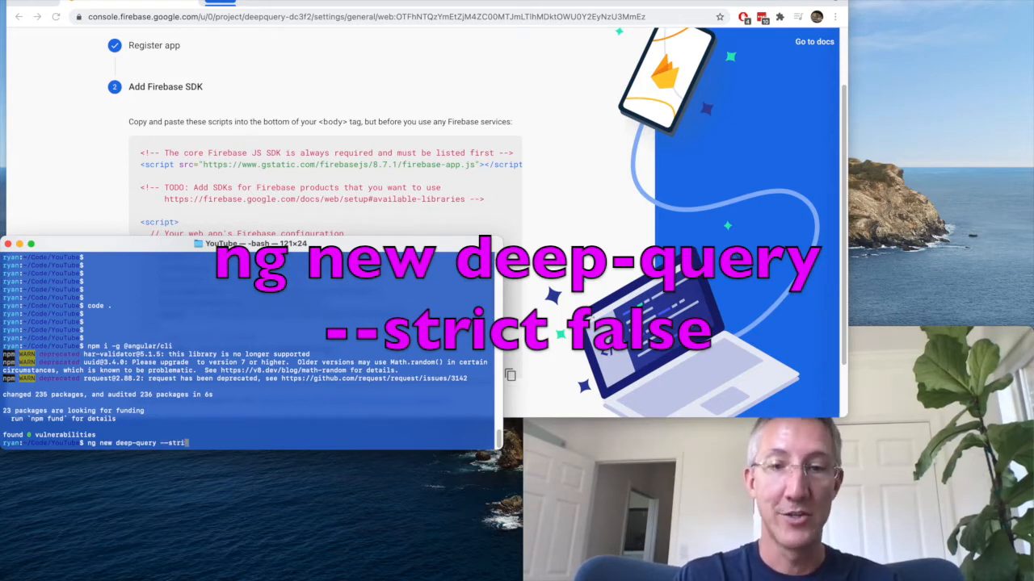
pyautogui.press('enter')
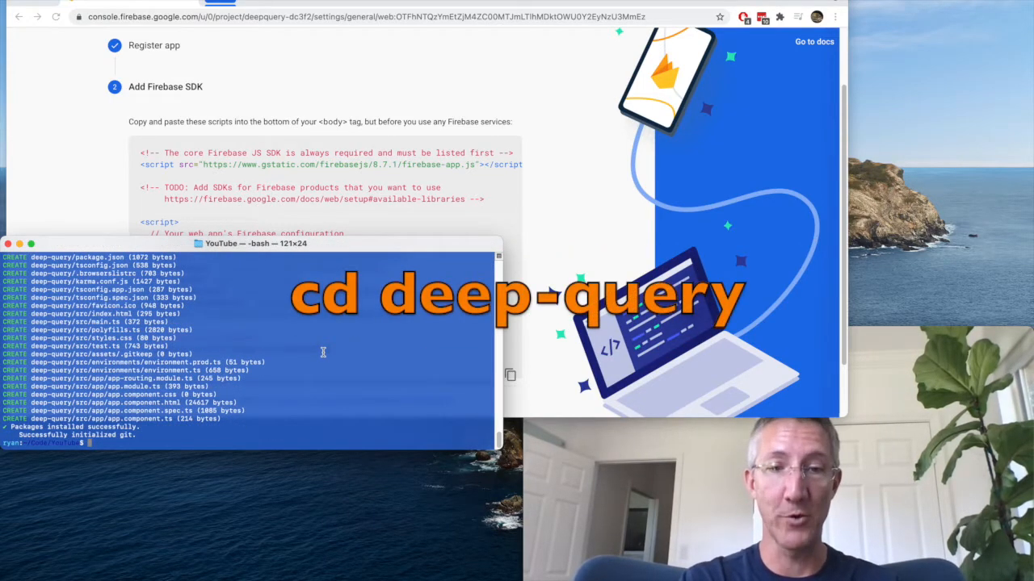
pyautogui.write('ng add @angular/fire')
pyautogui.write('ng add @angular/material')
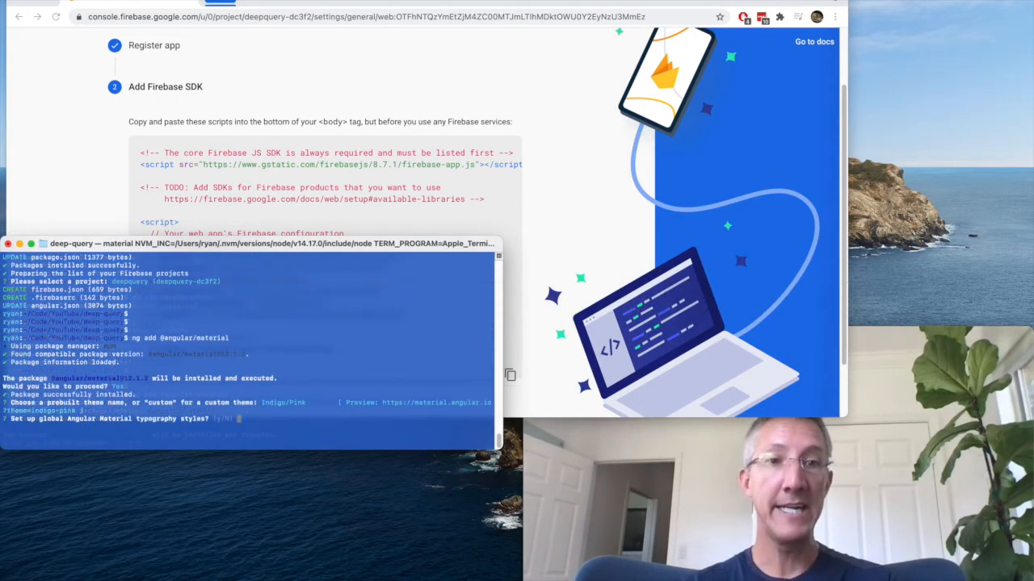
pyautogui.press('Return')
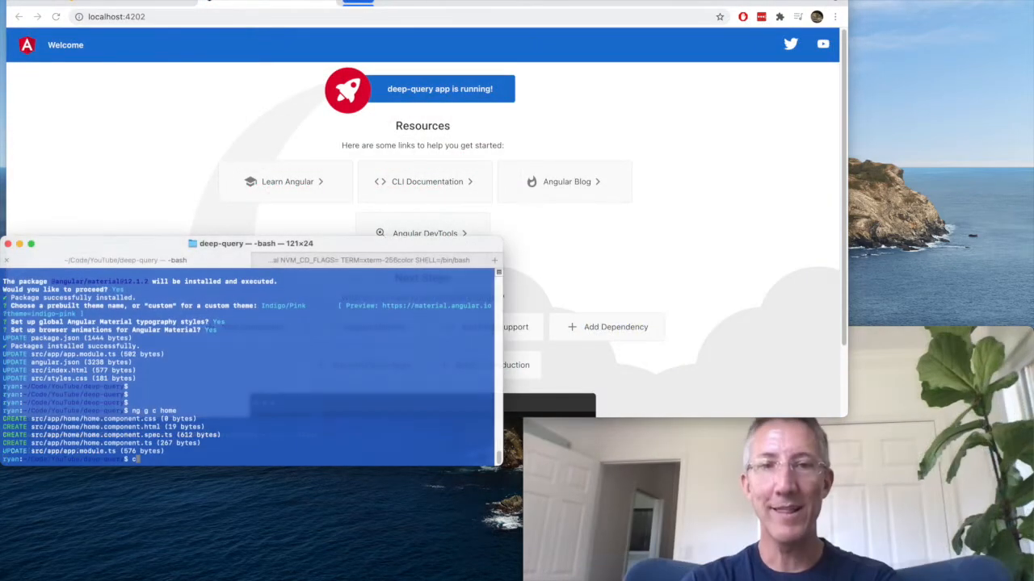
# Step: Open deep-query with 'code .', review app.module.ts, and open home.component.html
pyautogui.write('code .')
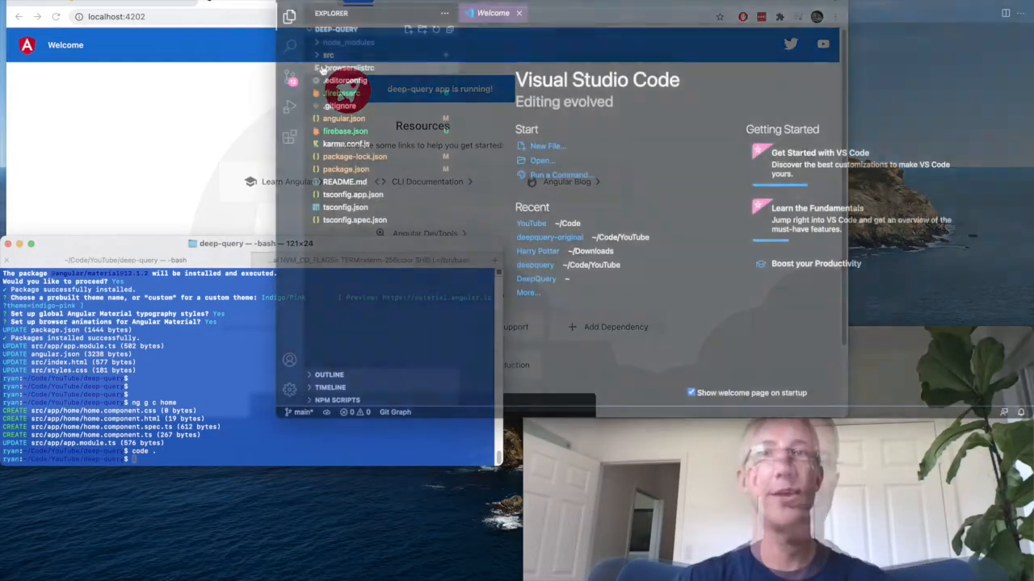
pyautogui.click(333, 67)
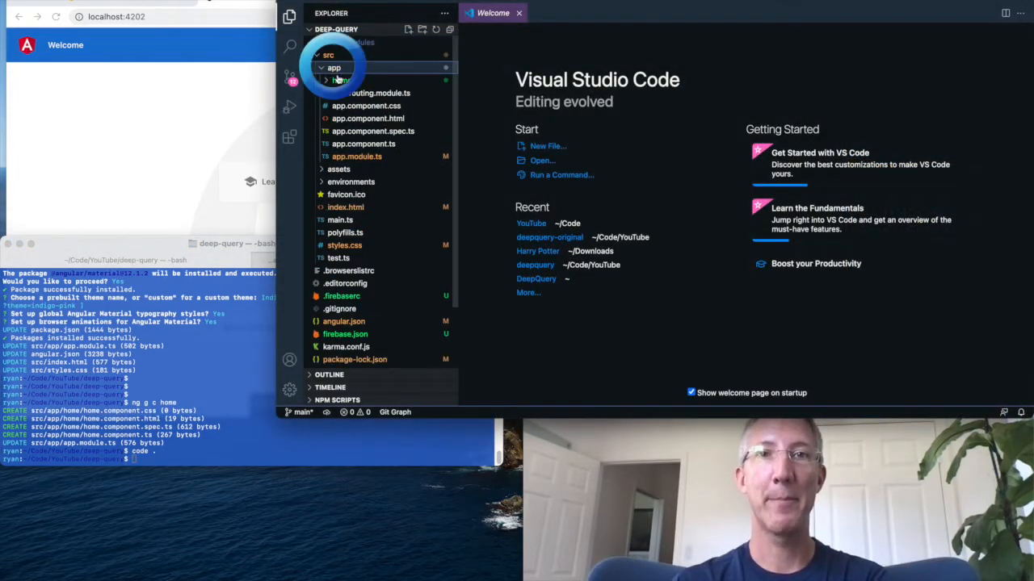
pyautogui.click(371, 93)
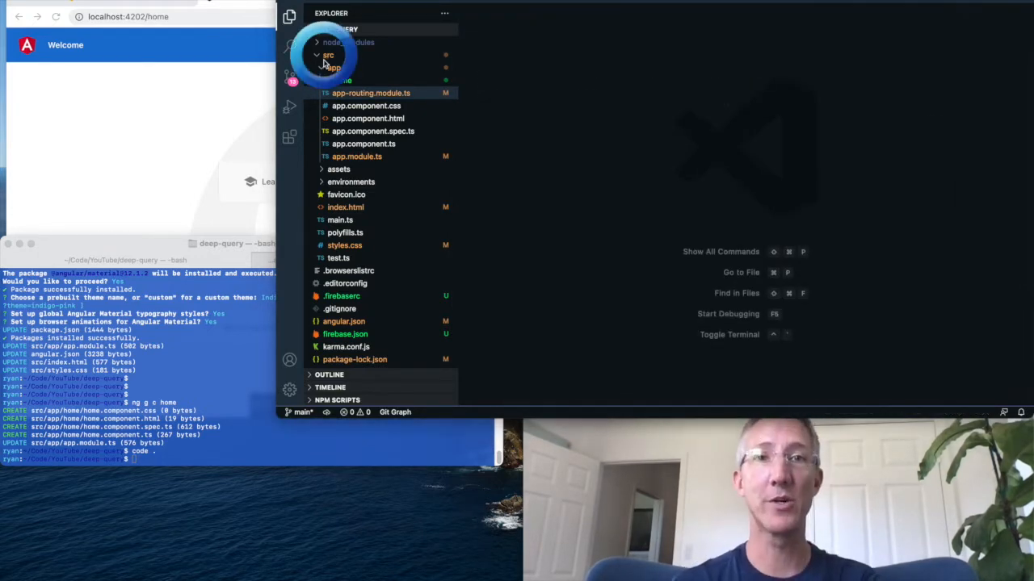
pyautogui.click(351, 182)
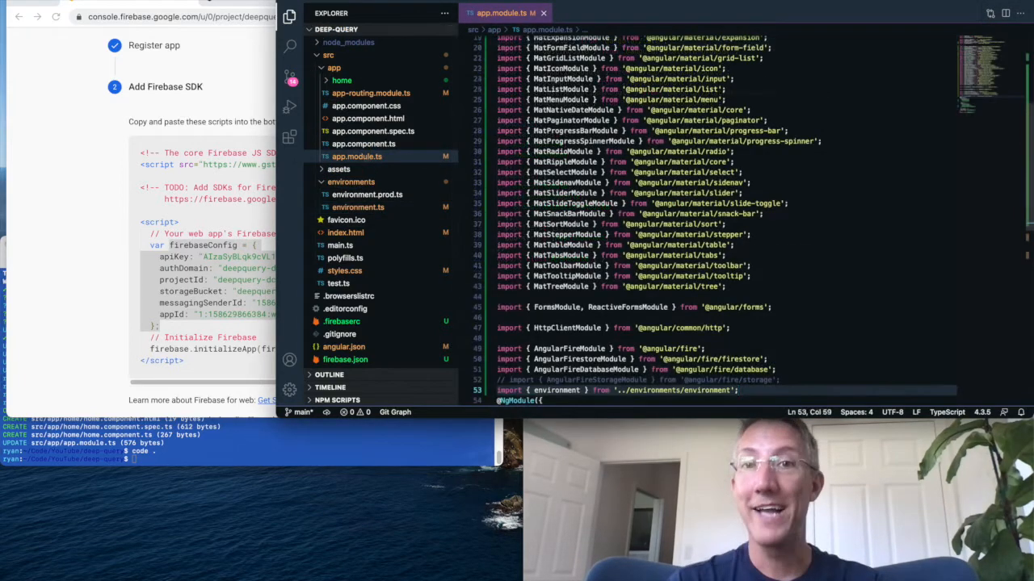
pyautogui.scroll(-3)
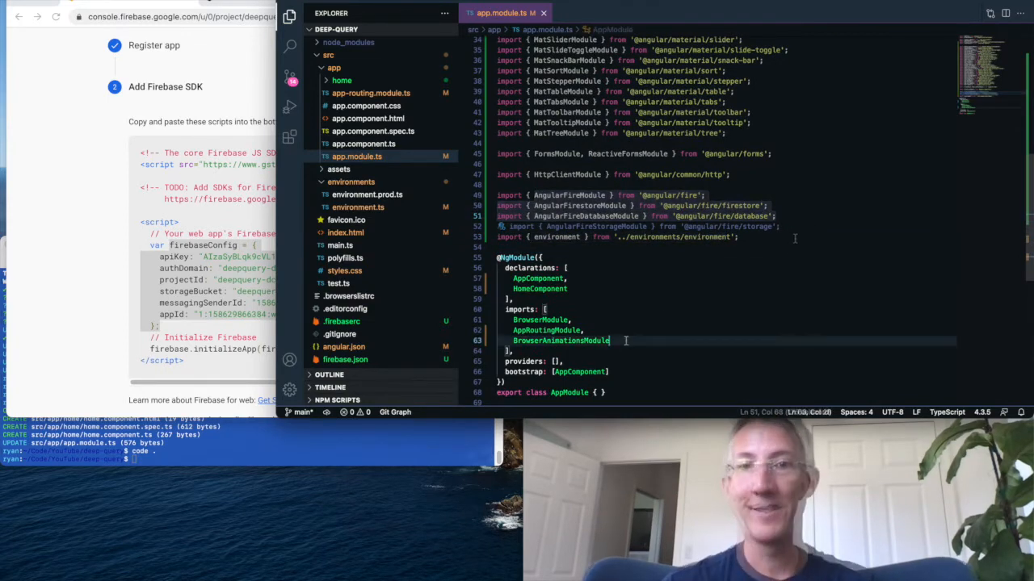
pyautogui.scroll(-3)
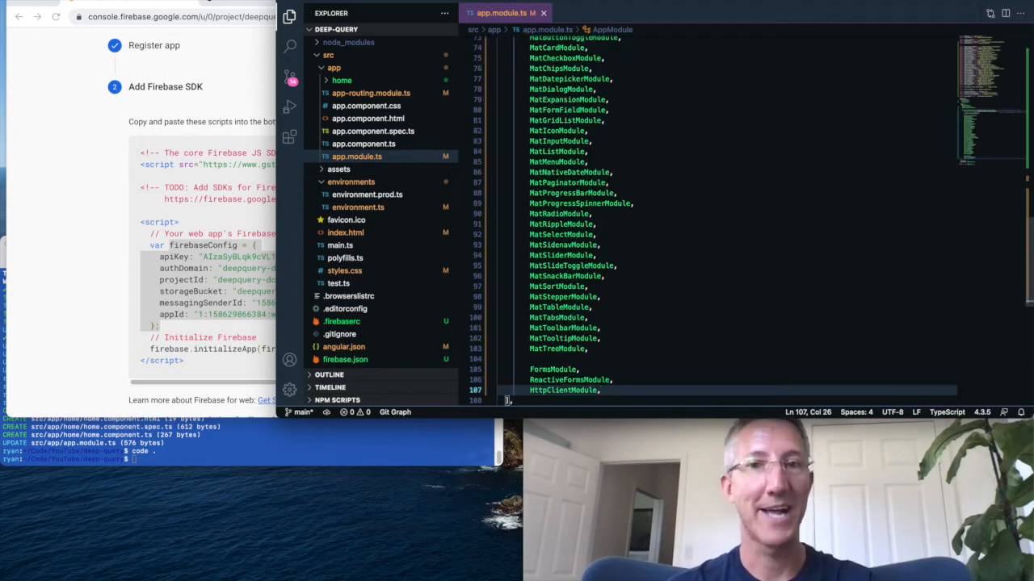
pyautogui.click(368, 118)
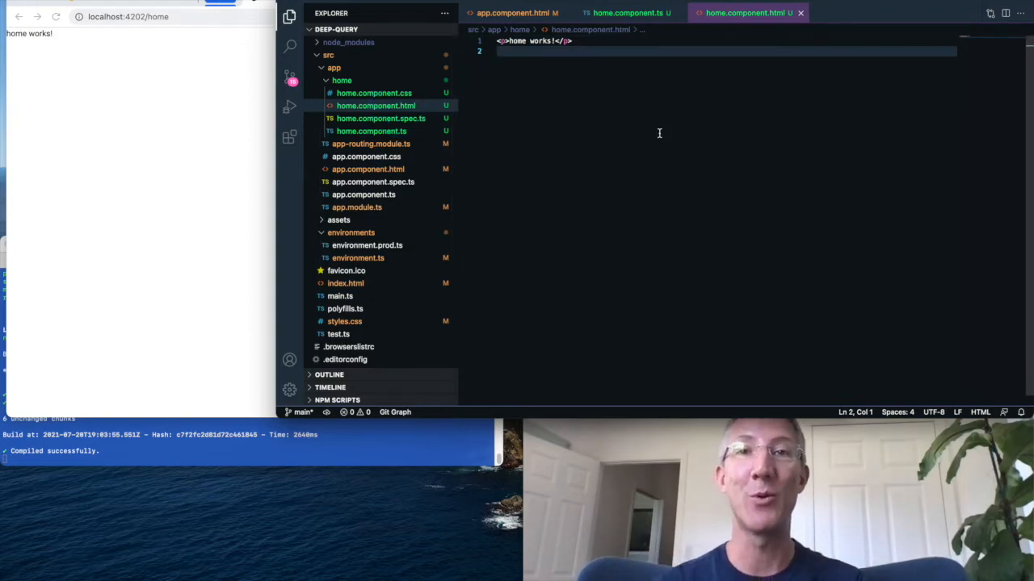
# Step: In home.component.ts, add user: Observable<any> loaded from users doc 'ryan' via valueChanges()
pyautogui.click(622, 13)
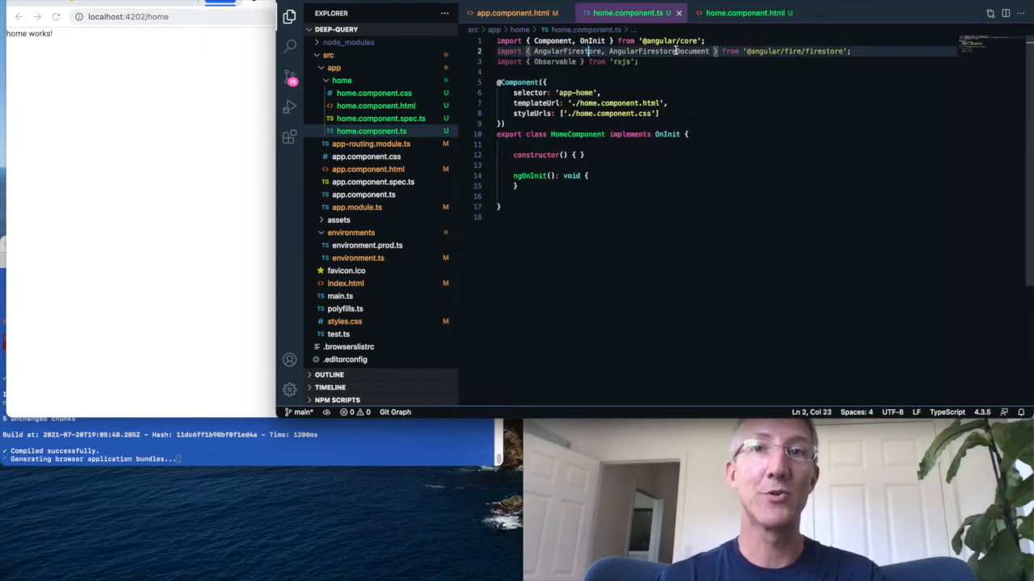
pyautogui.doubleClick(657, 51)
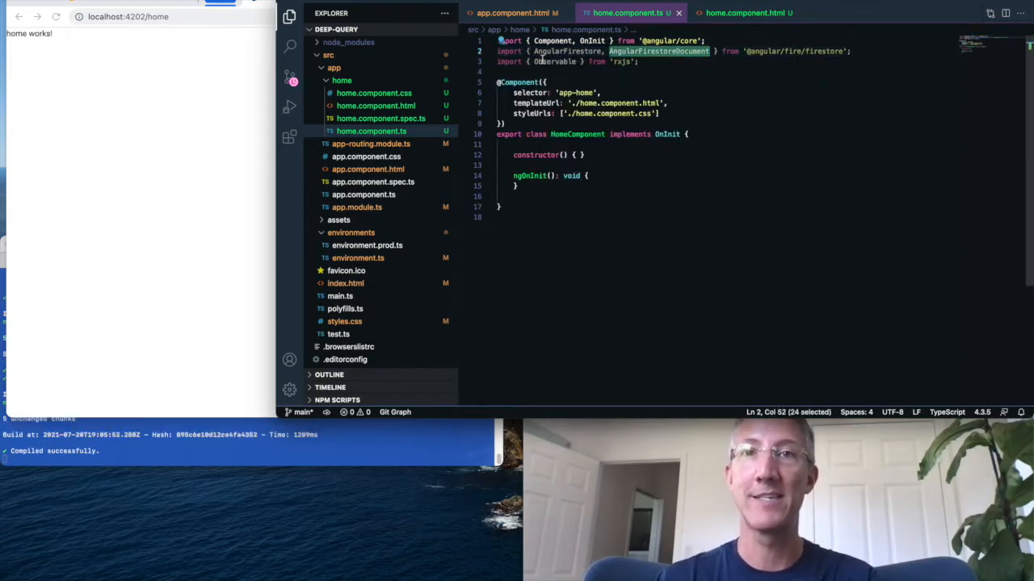
pyautogui.write('user: Observable<any>;')
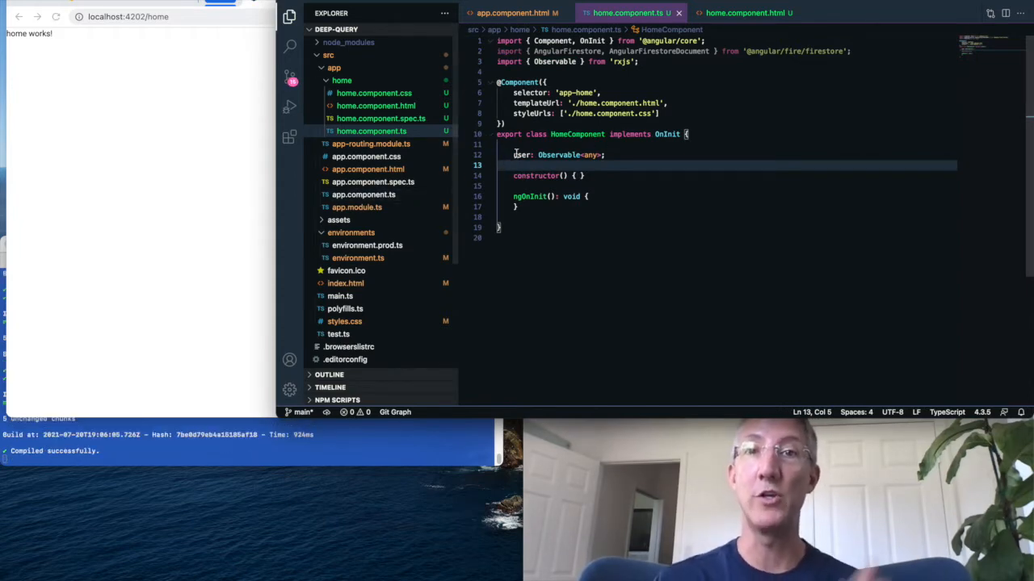
pyautogui.doubleClick(521, 154)
pyautogui.write('private firestore: AngularFirestore')
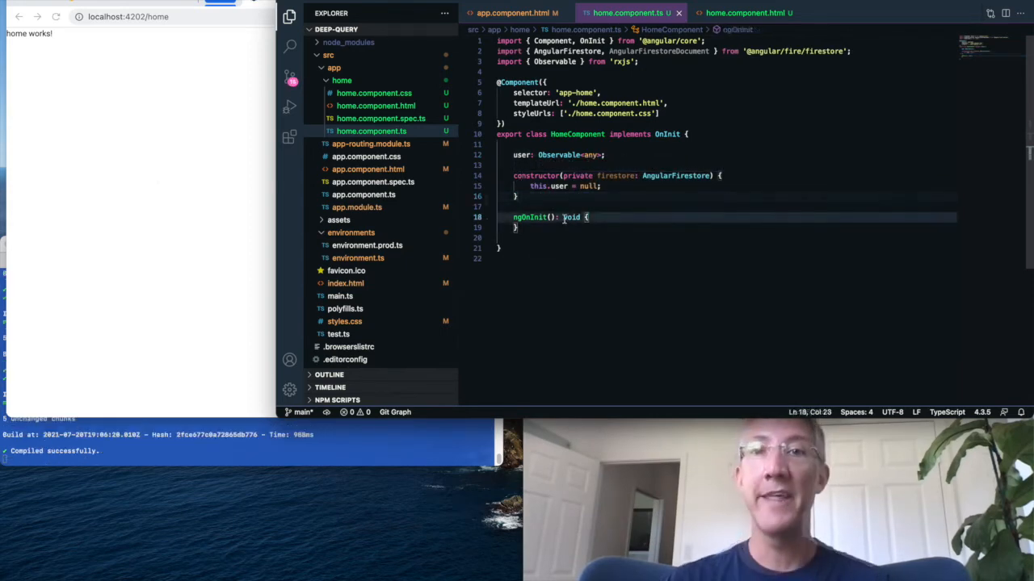
pyautogui.write("this.user = this.firestore.collection('users').doc('ryan').valueChanges();")
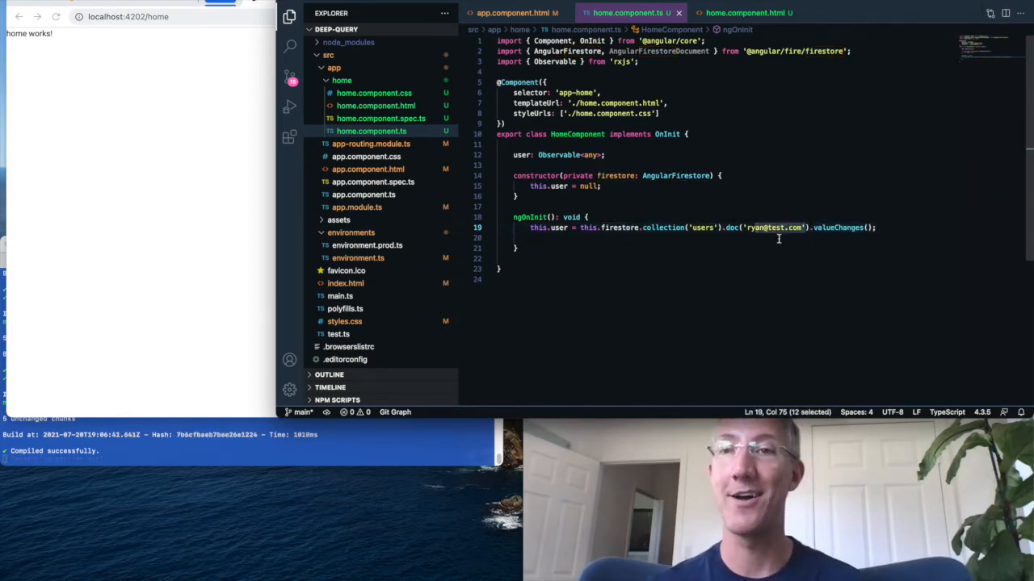
pyautogui.click(743, 13)
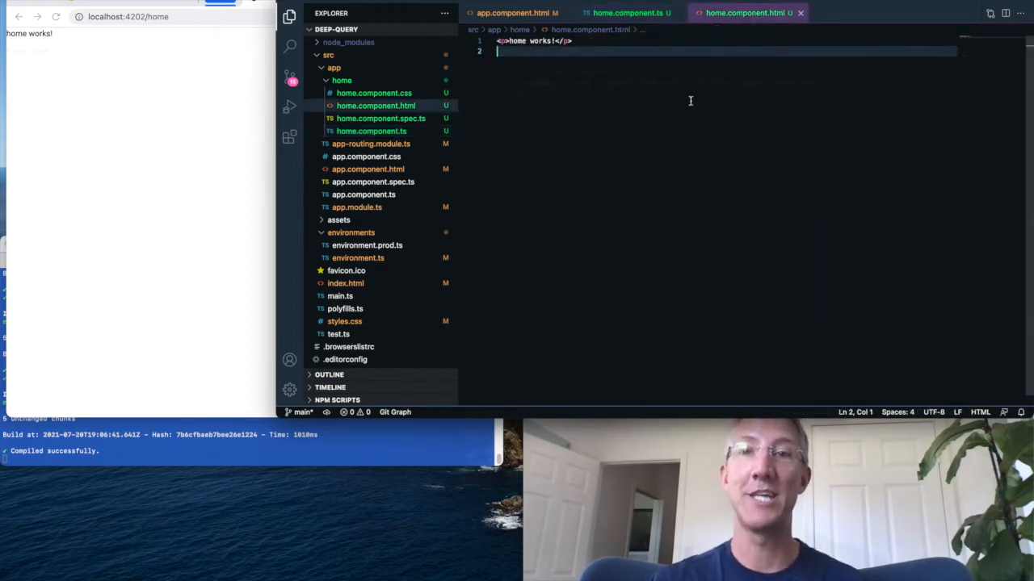
# Step: Add a <div *ngIf="(user | async)"> wrapper to the home template
pyautogui.write('<div *ngIf="(user | async)">')
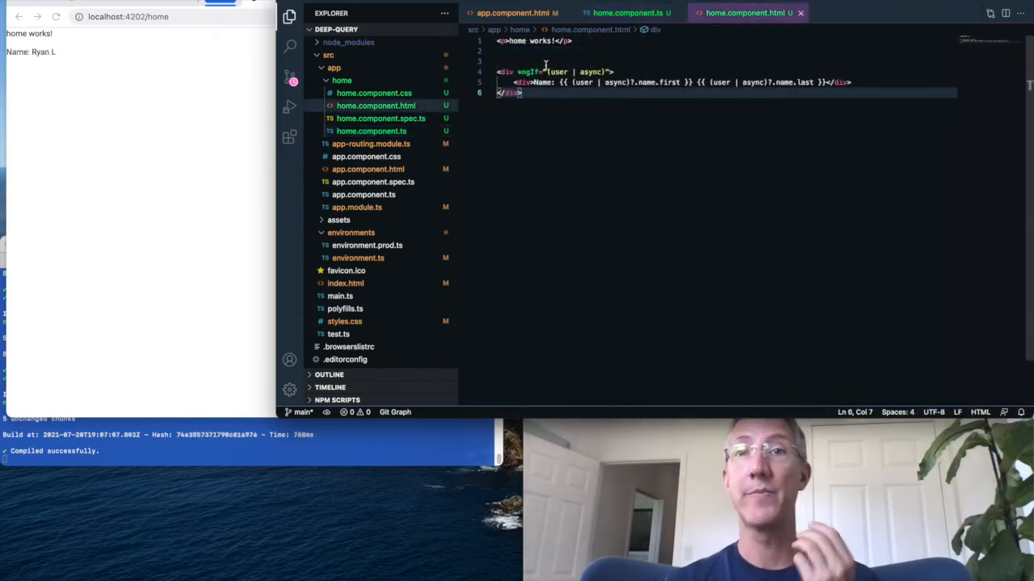
pyautogui.doubleClick(558, 72)
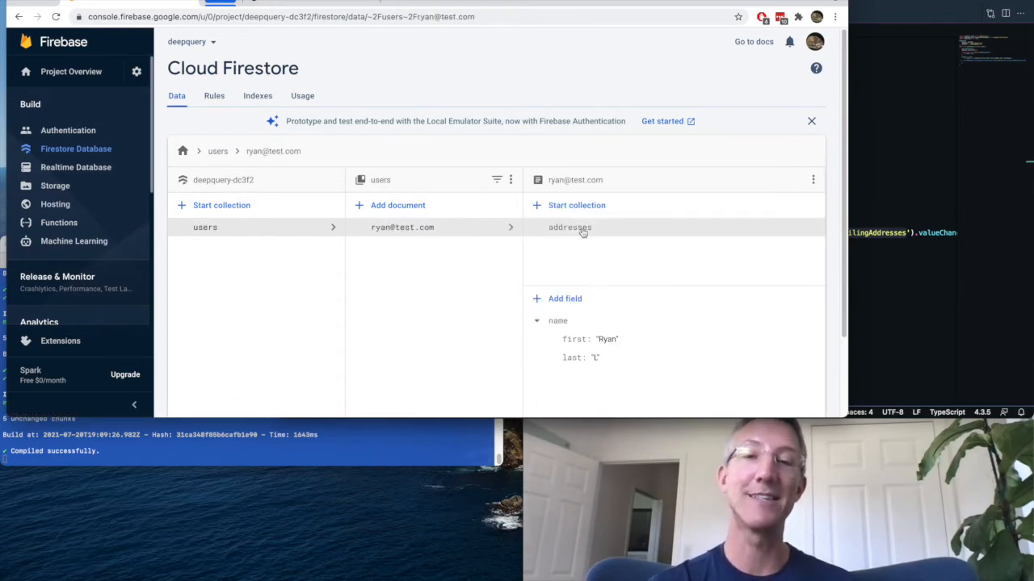
pyautogui.click(570, 227)
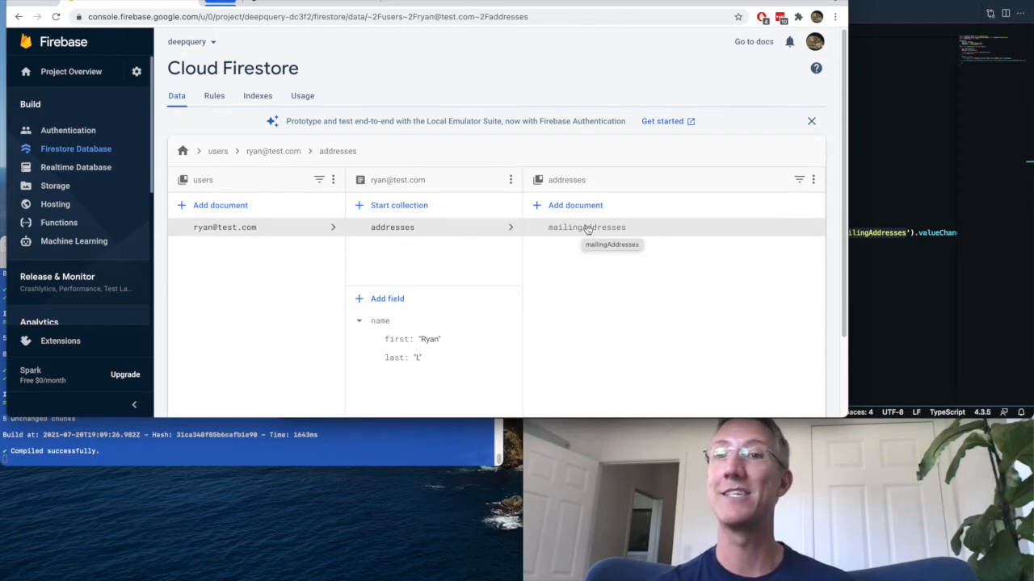
pyautogui.click(586, 227)
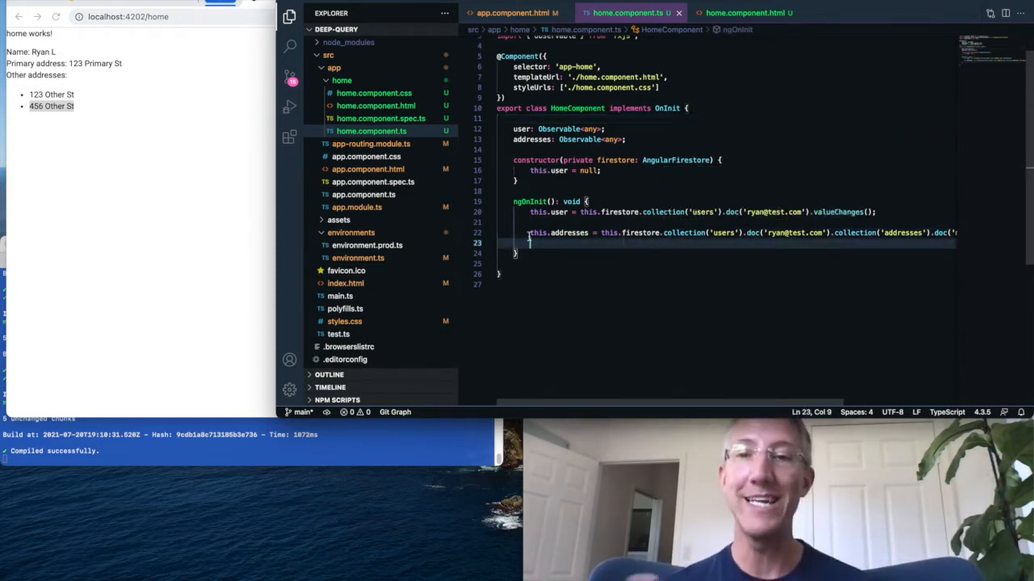
pyautogui.write("this.addresses = this.firestore.doc('/users/ryan/addresses/mailingAddress').valueChanges();")
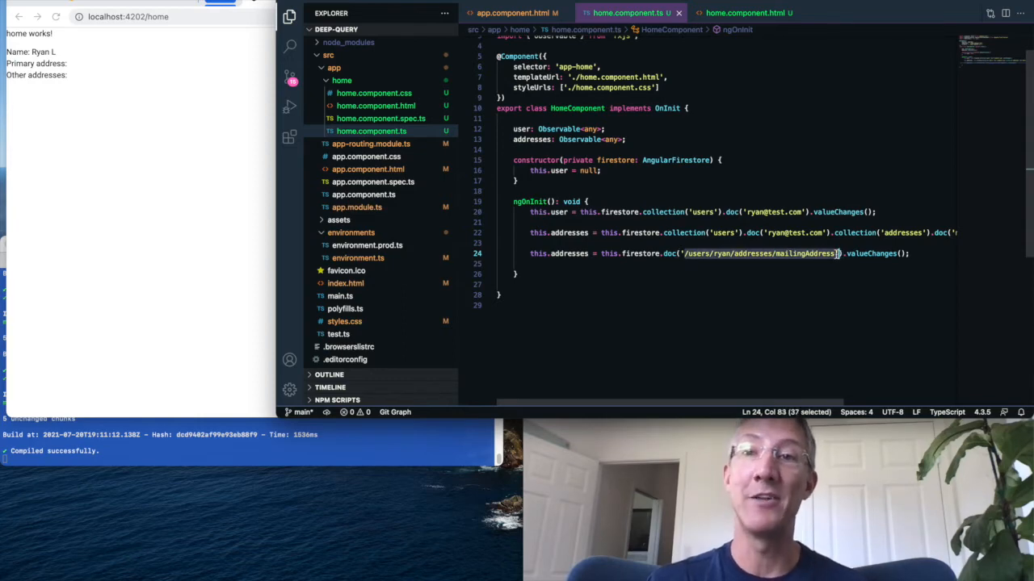
pyautogui.click(723, 253)
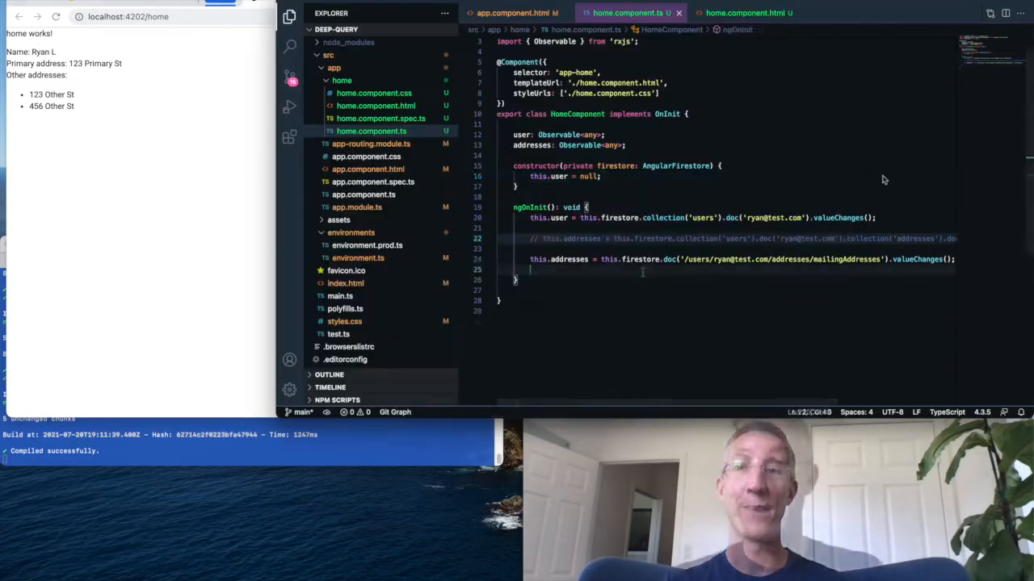
pyautogui.write("this.addresses.subscribe(res => console.log('addresses', res));")
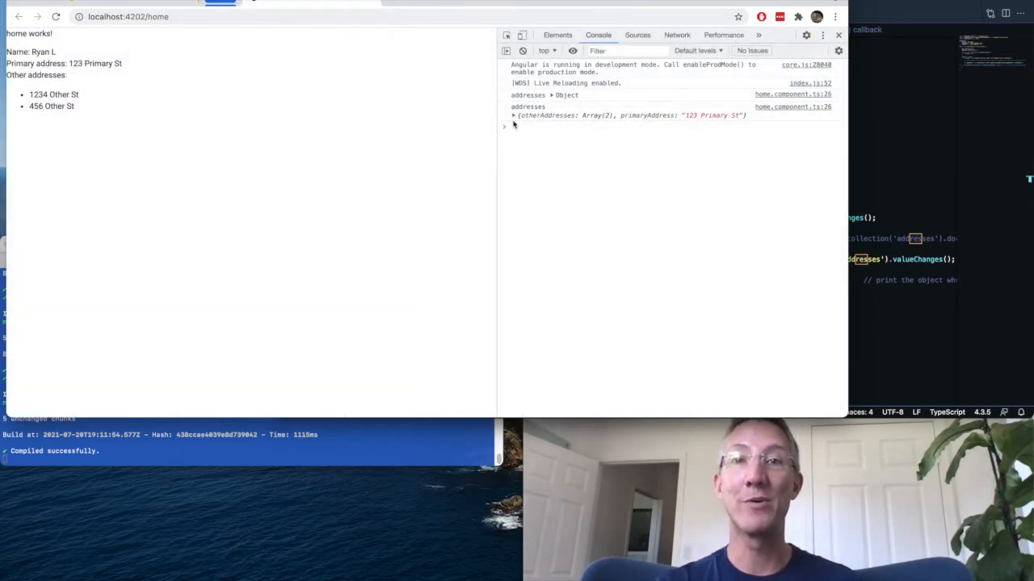
# Step: Expand the logged addresses object to show primaryAddress and two otherAddresses
pyautogui.click(514, 115)
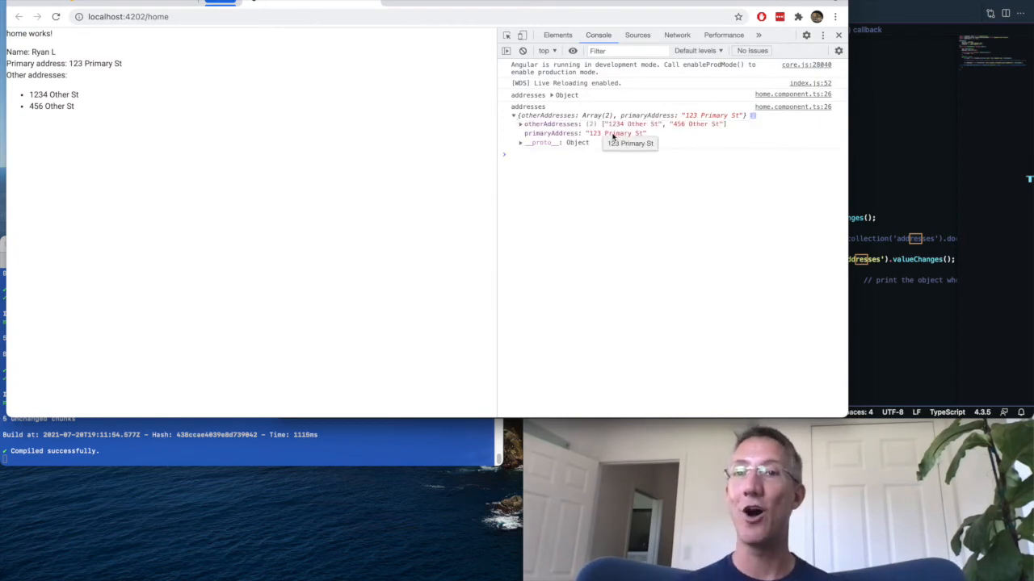
pyautogui.moveTo(270, 103)
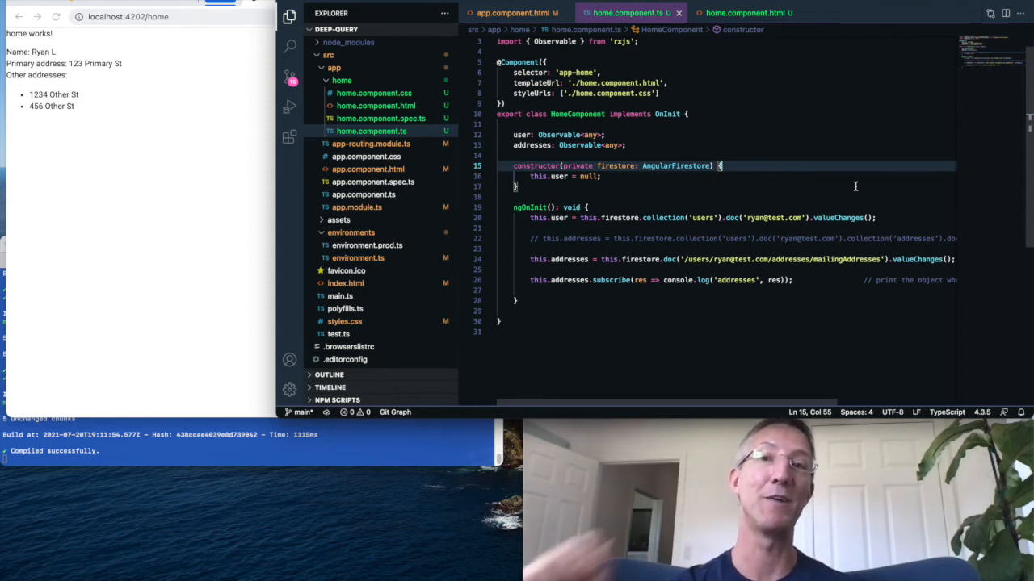
pyautogui.click(743, 13)
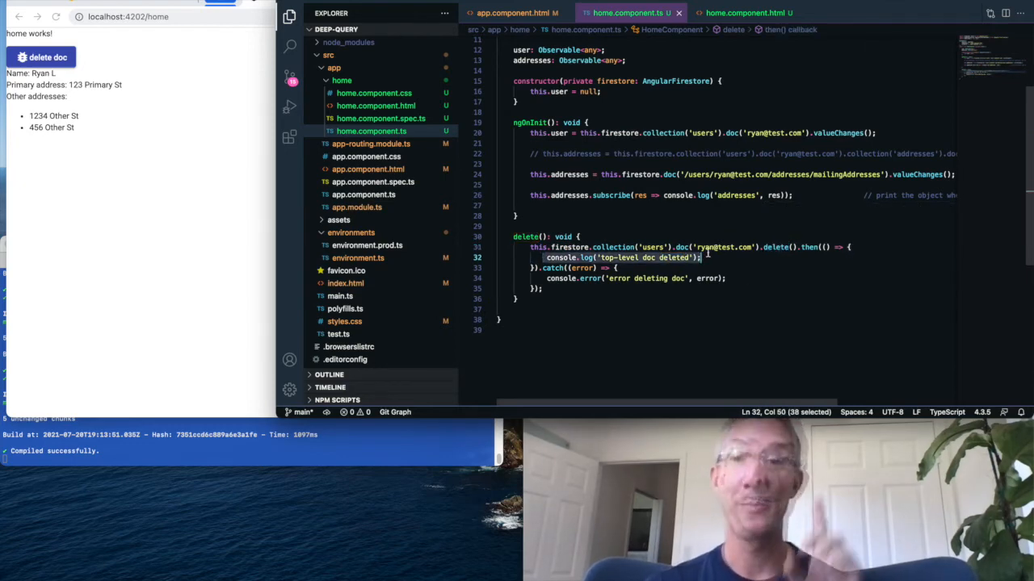
pyautogui.click(40, 58)
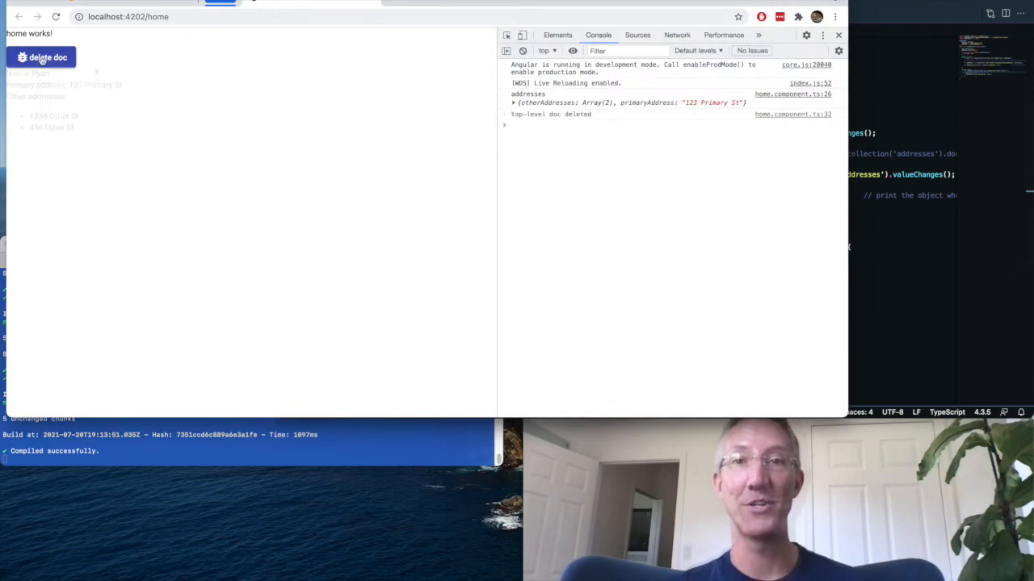
pyautogui.click(41, 57)
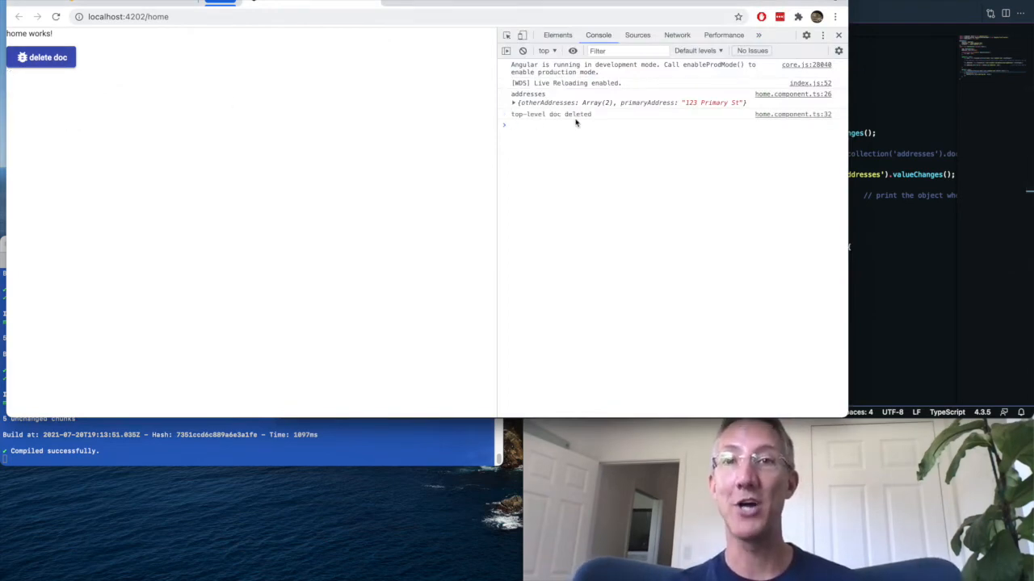
pyautogui.click(41, 57)
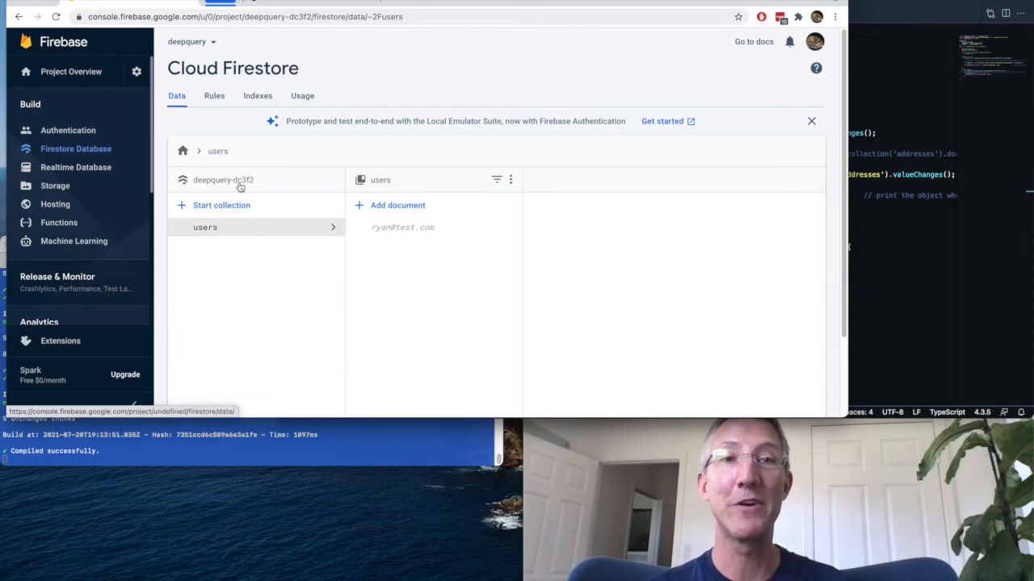
pyautogui.moveTo(565, 237)
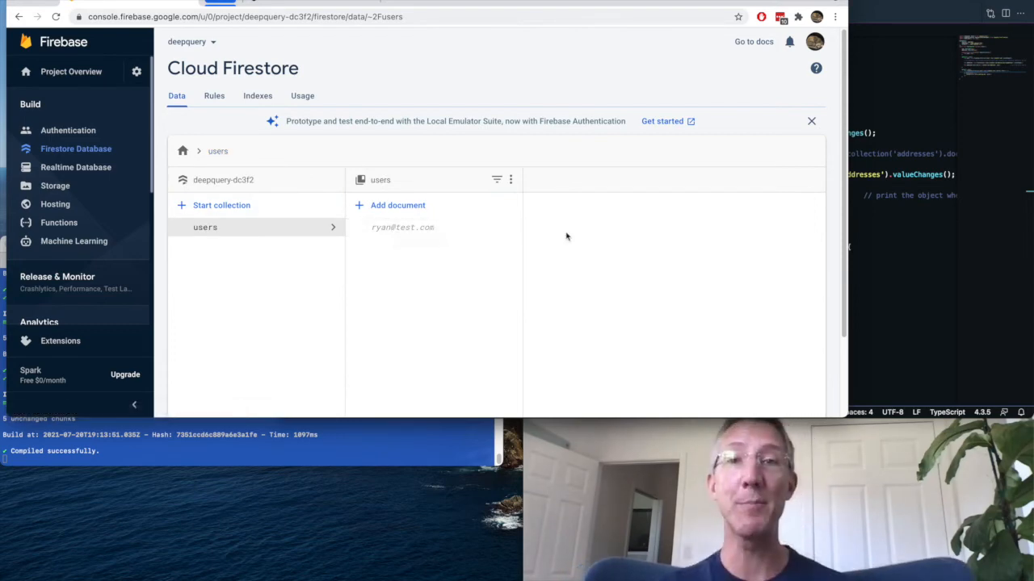
pyautogui.click(402, 227)
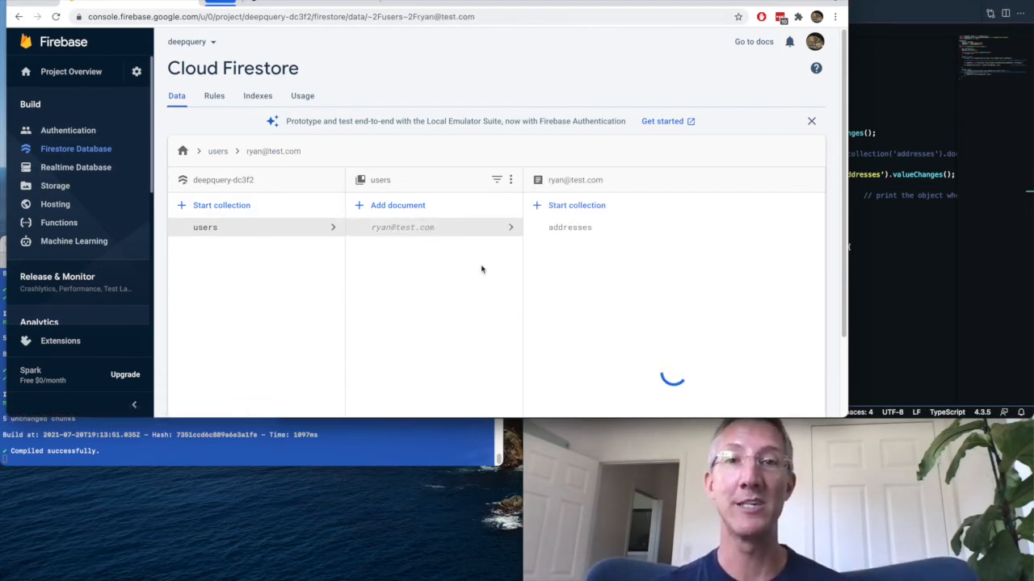
pyautogui.click(570, 227)
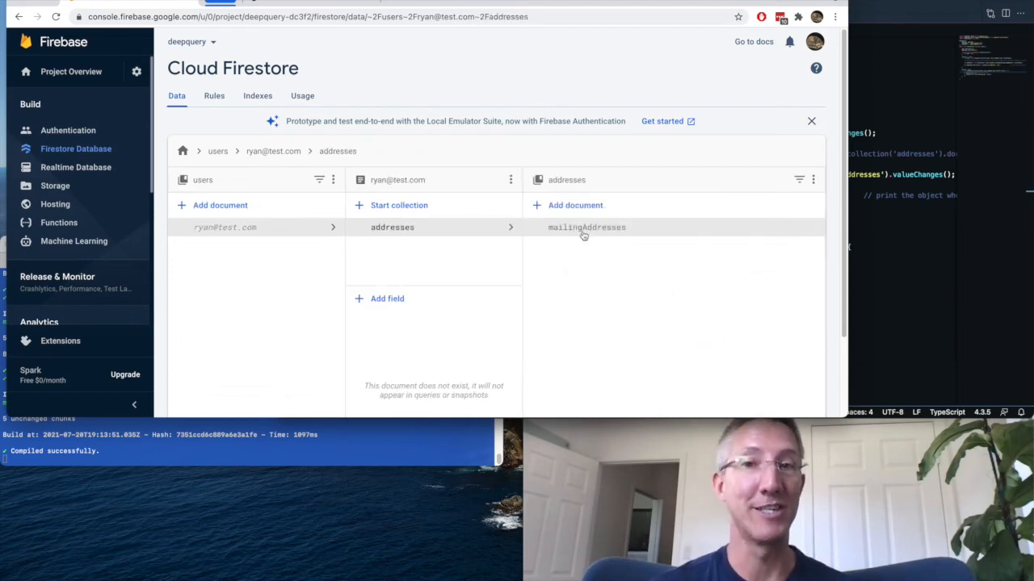
pyautogui.click(586, 227)
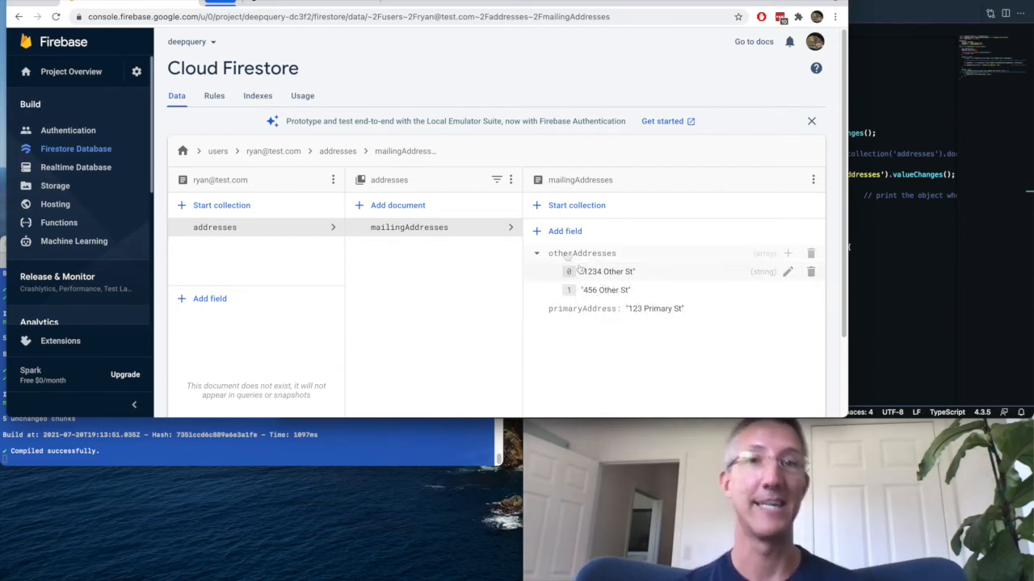
pyautogui.moveTo(311, 48)
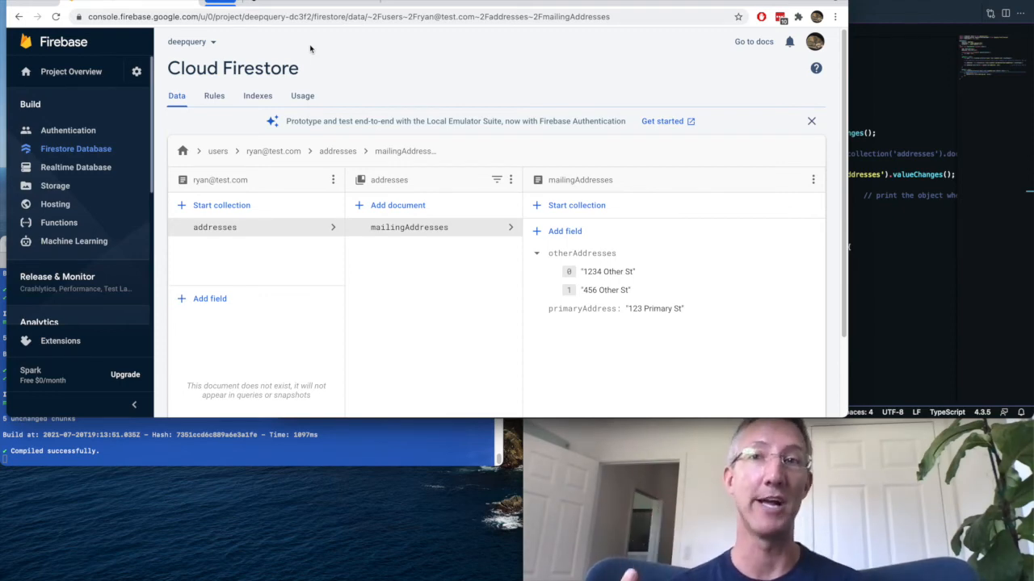
pyautogui.click(263, 41)
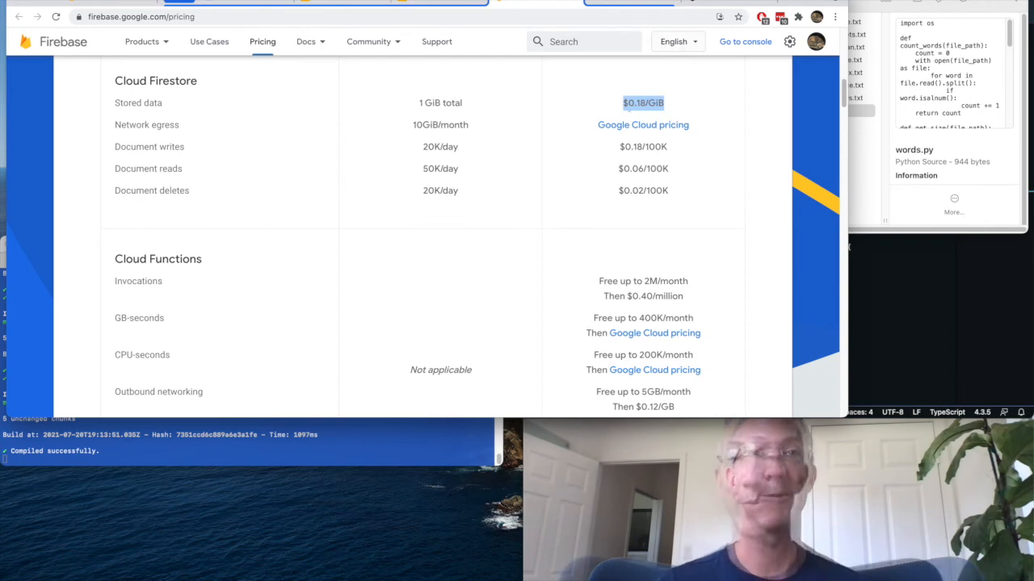
pyautogui.click(745, 41)
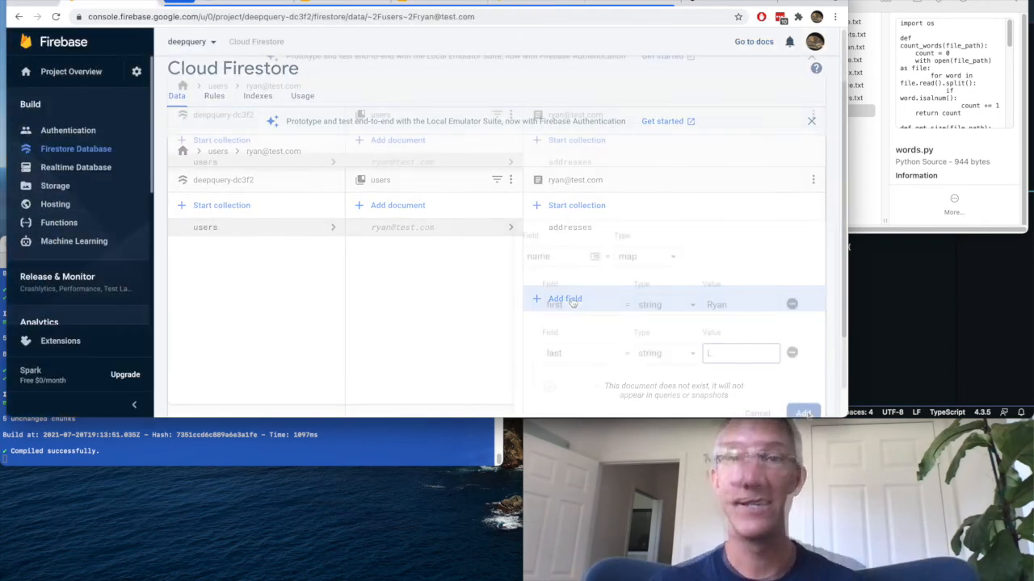
pyautogui.click(802, 413)
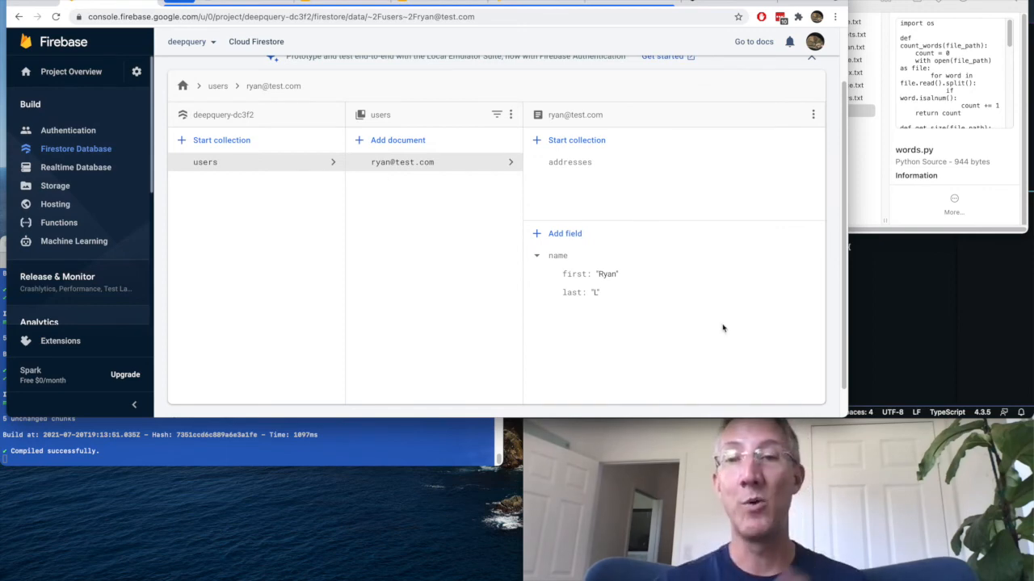
pyautogui.click(564, 233)
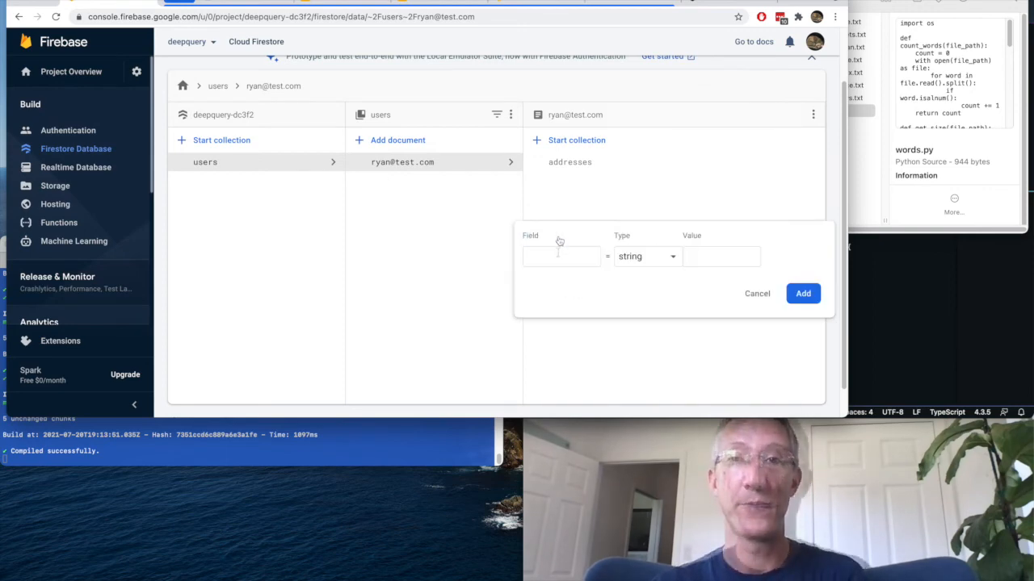
pyautogui.write('isDeleted')
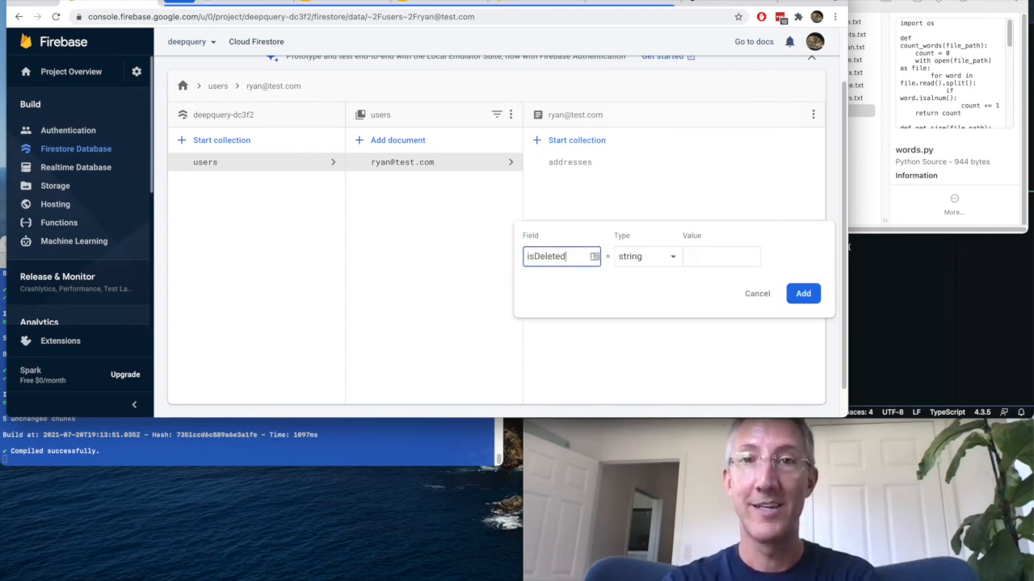
pyautogui.click(646, 256)
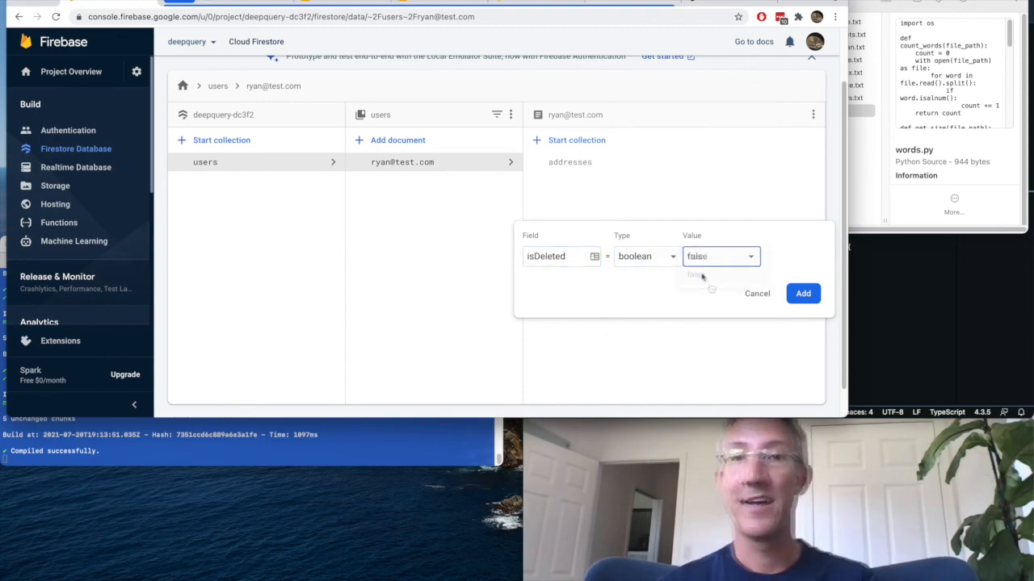